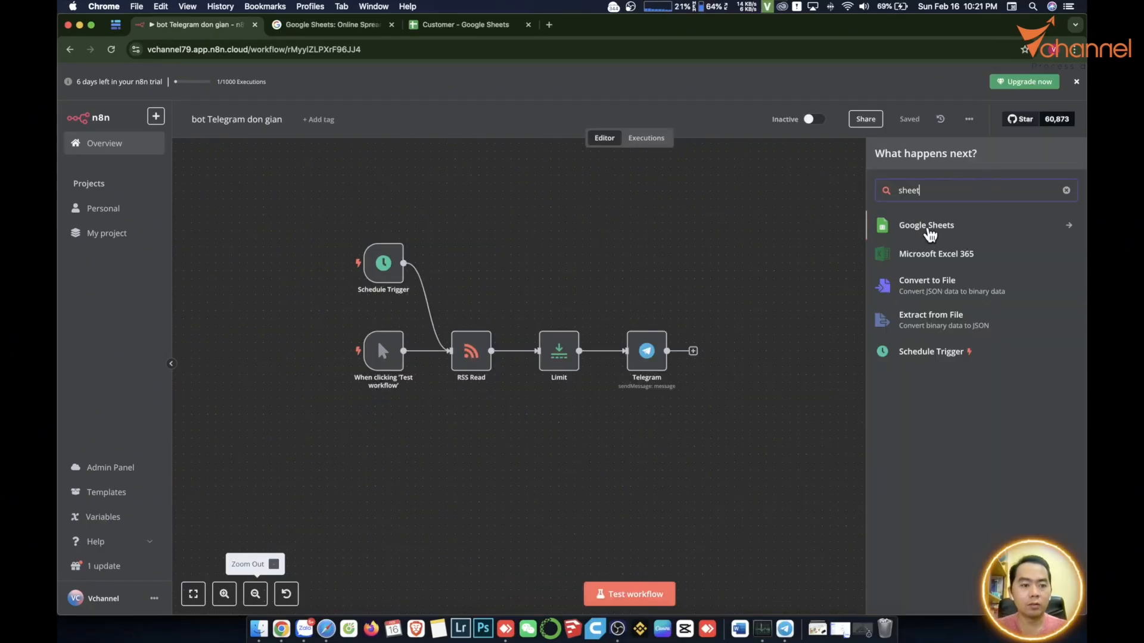
Step: Add a Google Sheets node with the Get row(s) in sheet action
{"action": "left_click", "coordinate": [926, 225]}
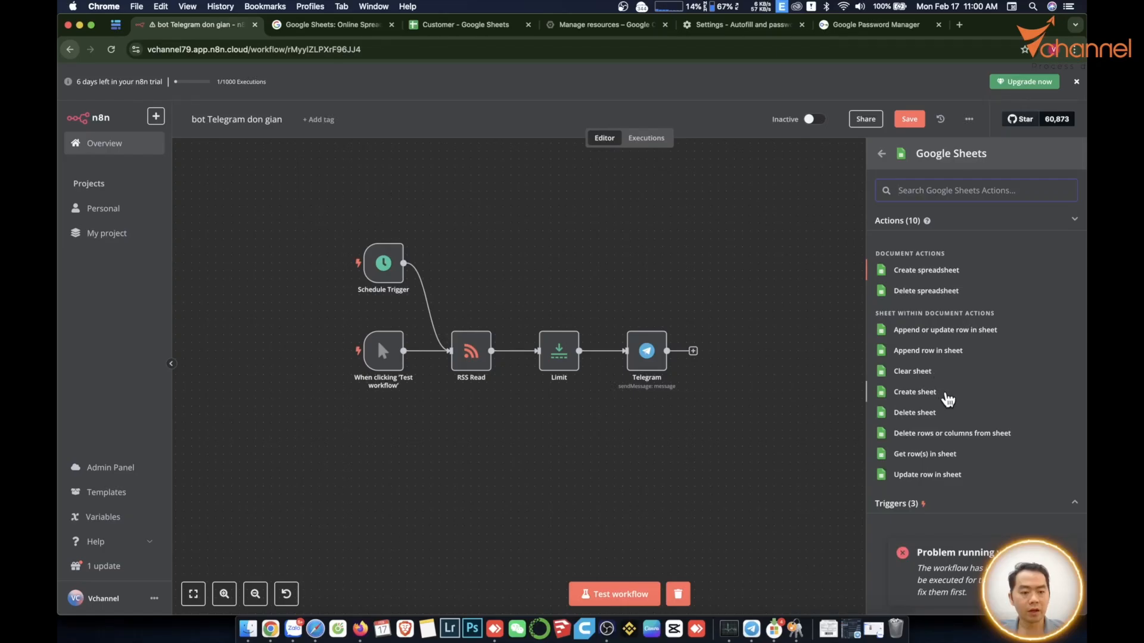
{"action": "mouse_move", "coordinate": [943, 464]}
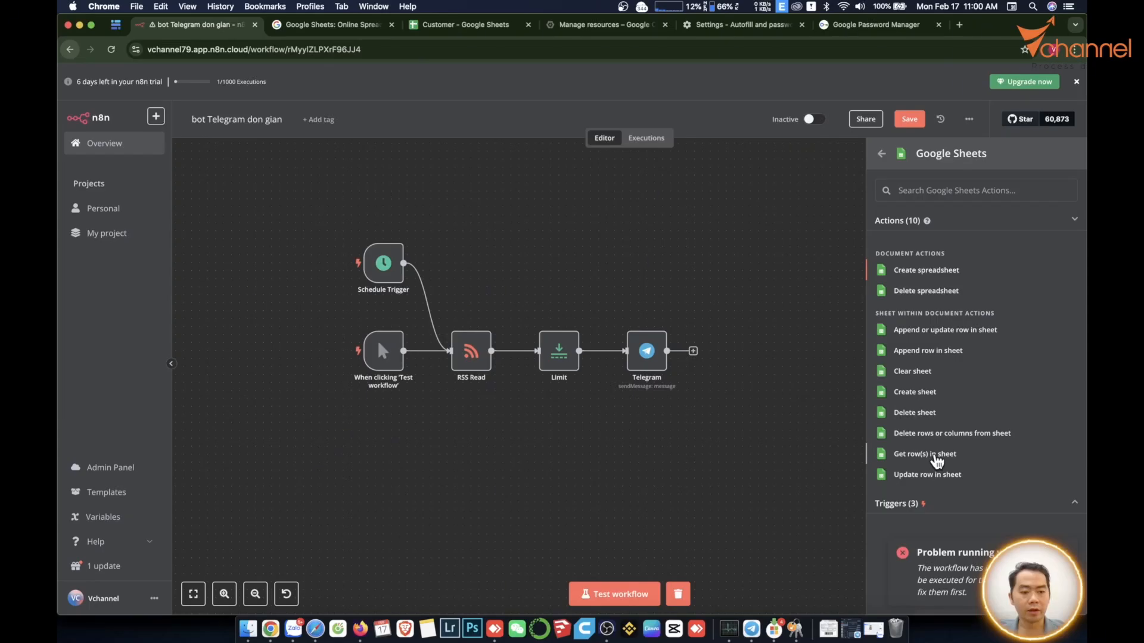
{"action": "left_click", "coordinate": [923, 454]}
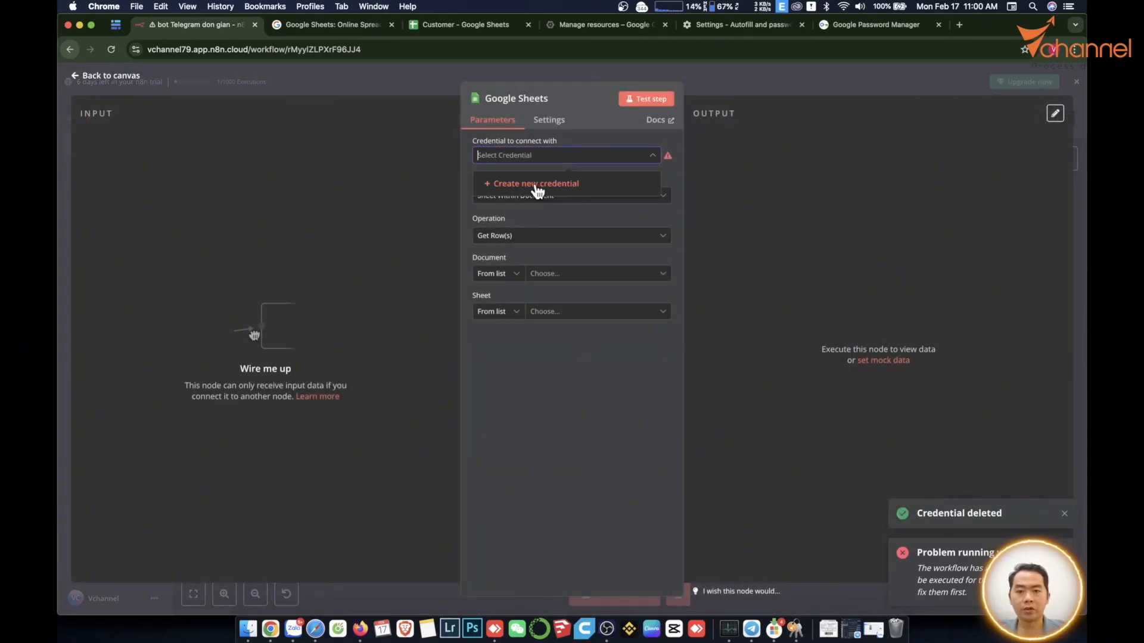
Step: Create a new Google Sheets credential by signing in with Google and granting n8n access
{"action": "left_click", "coordinate": [535, 183]}
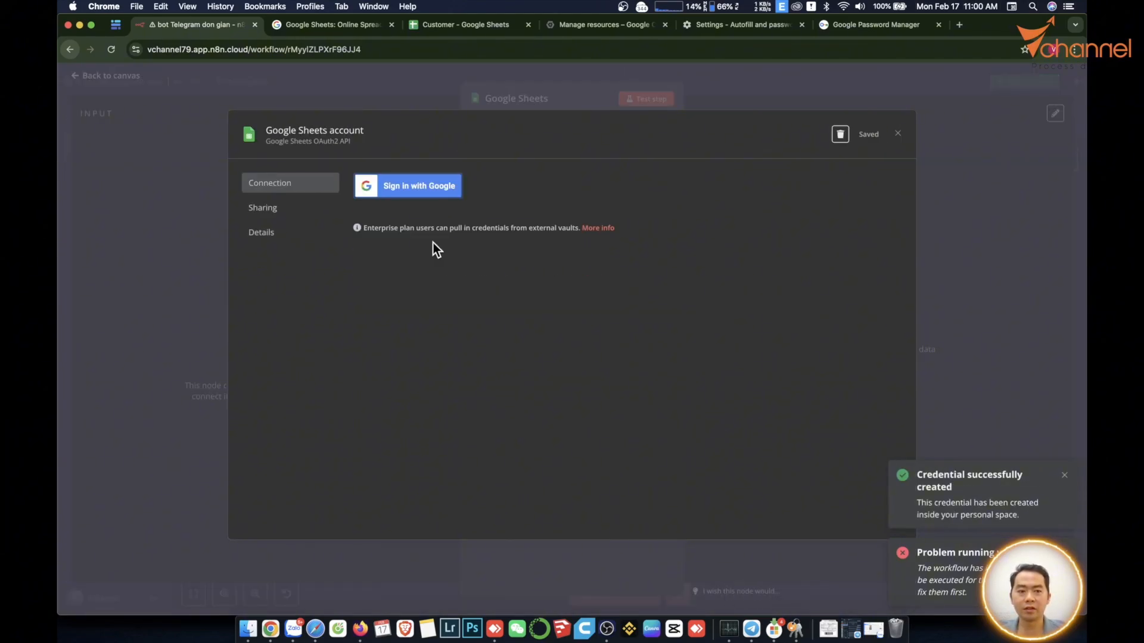
{"action": "left_click", "coordinate": [407, 186]}
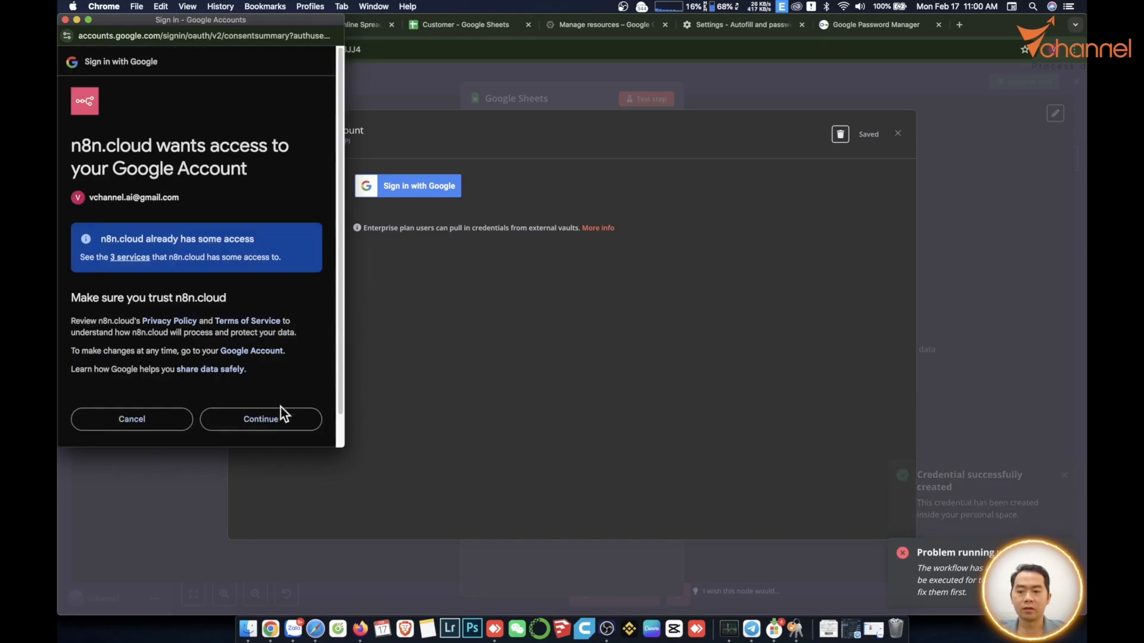
{"action": "left_click", "coordinate": [261, 419]}
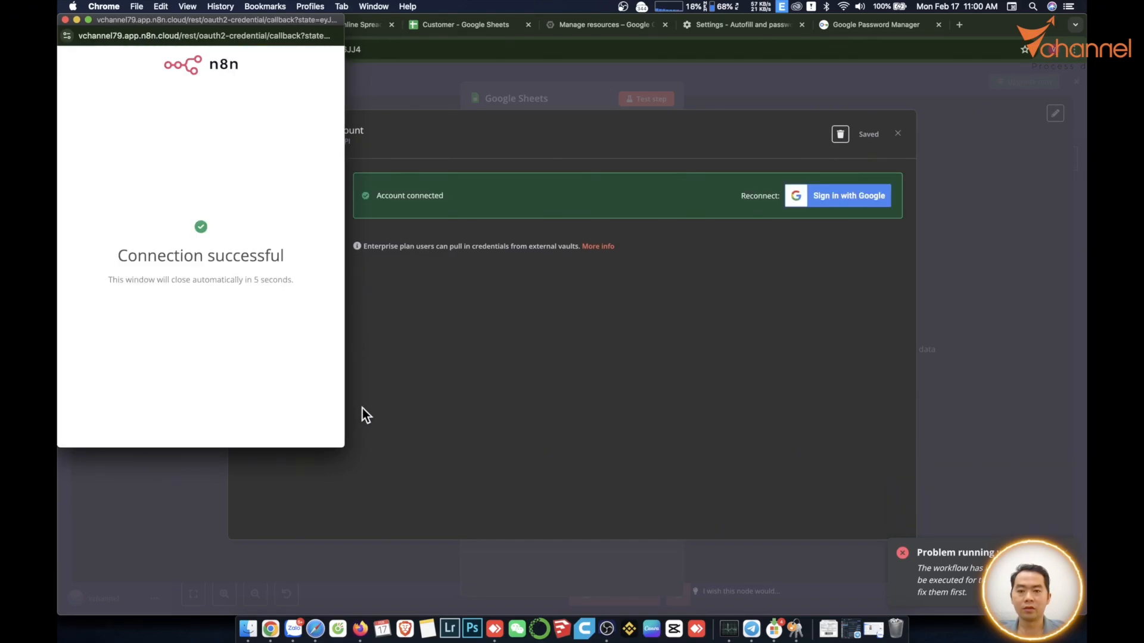
{"action": "left_click", "coordinate": [594, 273]}
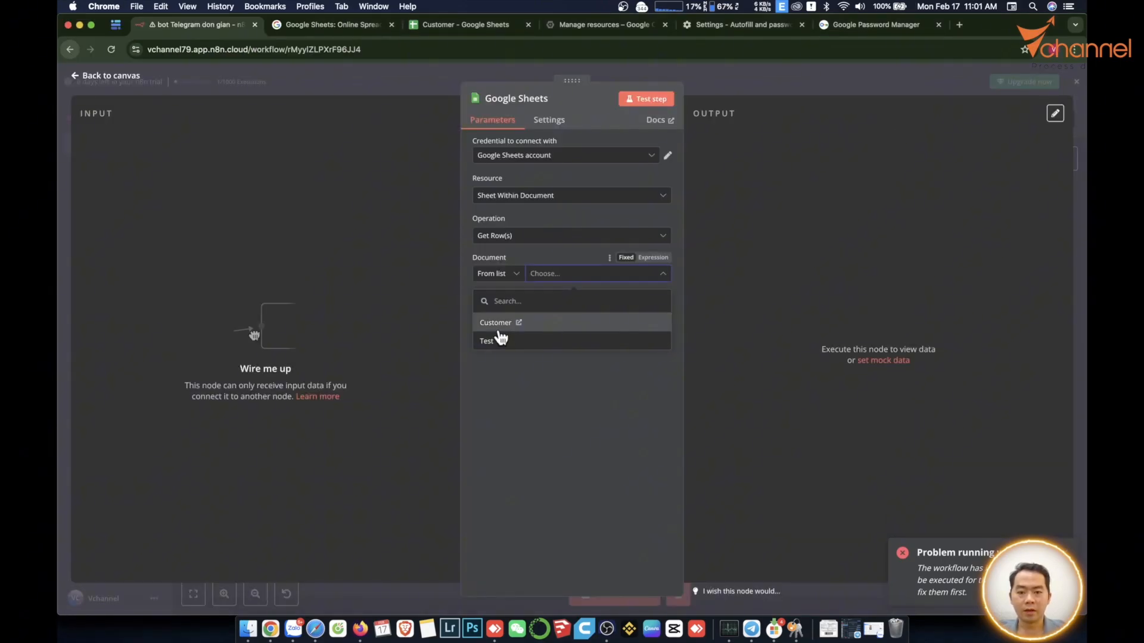
Step: Read Sheet1 of the Customer spreadsheet with a filter on the User column
{"action": "left_click", "coordinate": [495, 322]}
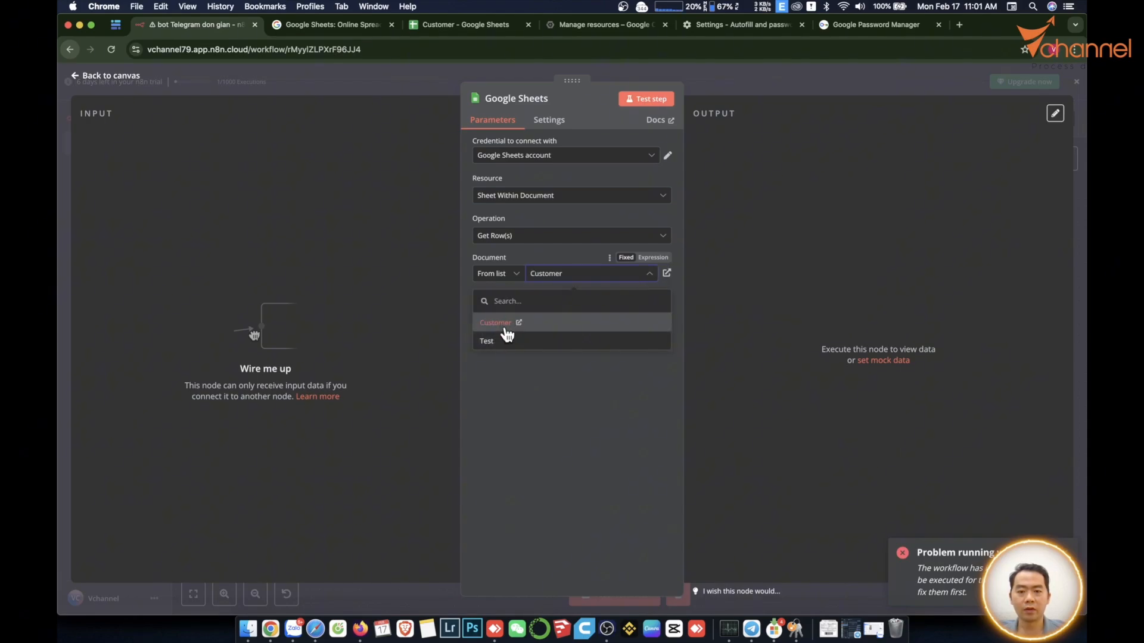
{"action": "left_click", "coordinate": [495, 323]}
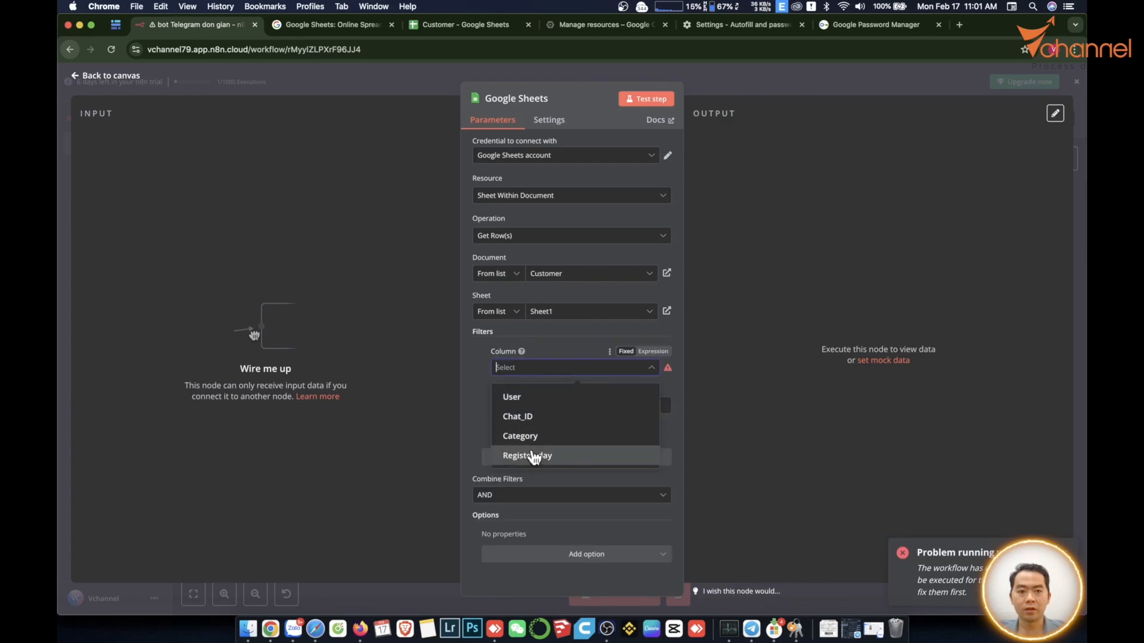
{"action": "left_click", "coordinate": [511, 397]}
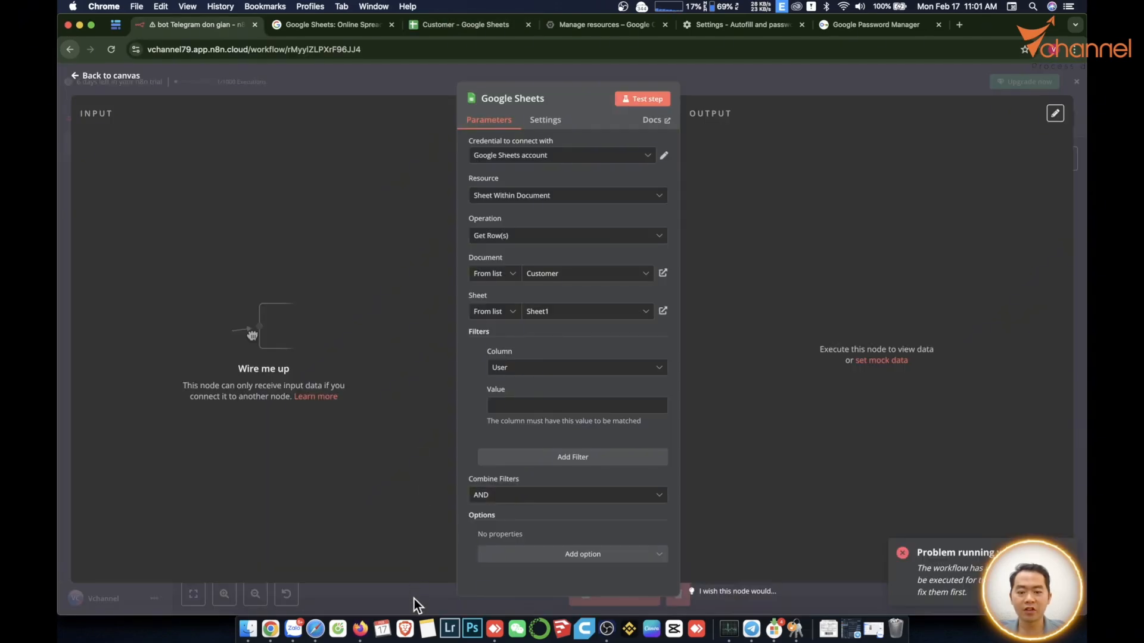
{"action": "left_click", "coordinate": [662, 155]}
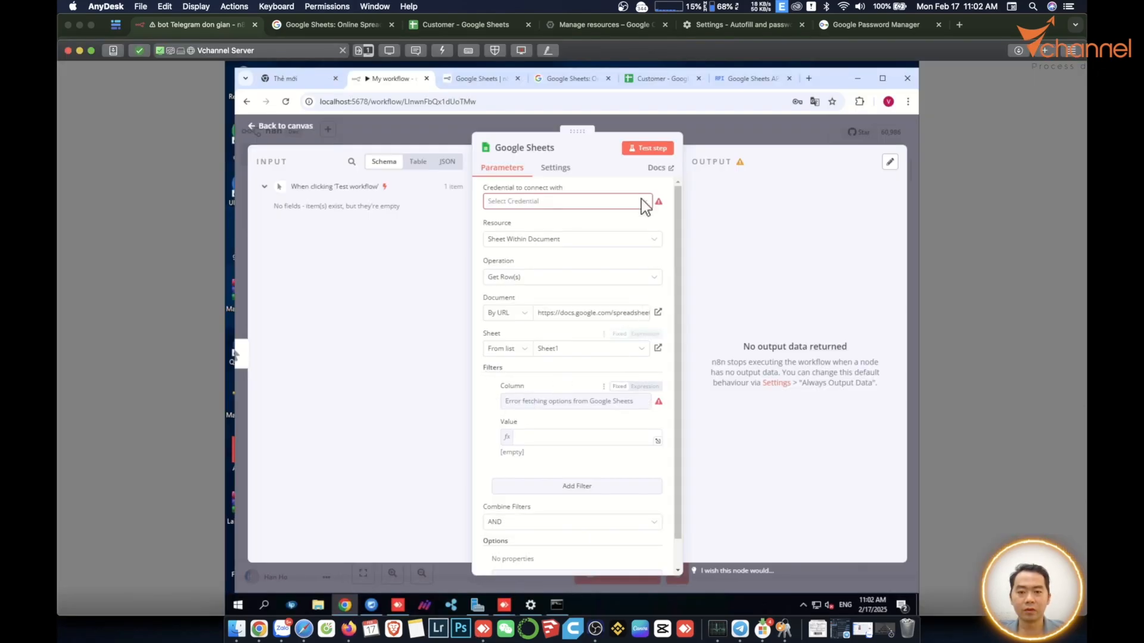
Step: Start a new Google Sheets OAuth2 credential on the remote n8n node
{"action": "left_click", "coordinate": [566, 201]}
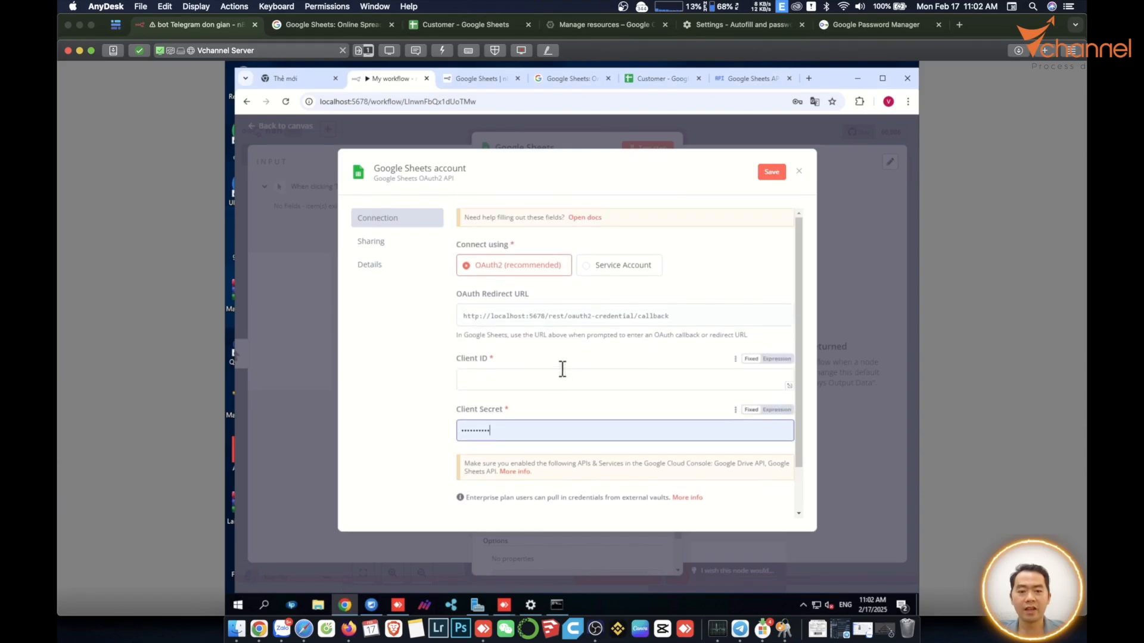
{"action": "mouse_move", "coordinate": [506, 321]}
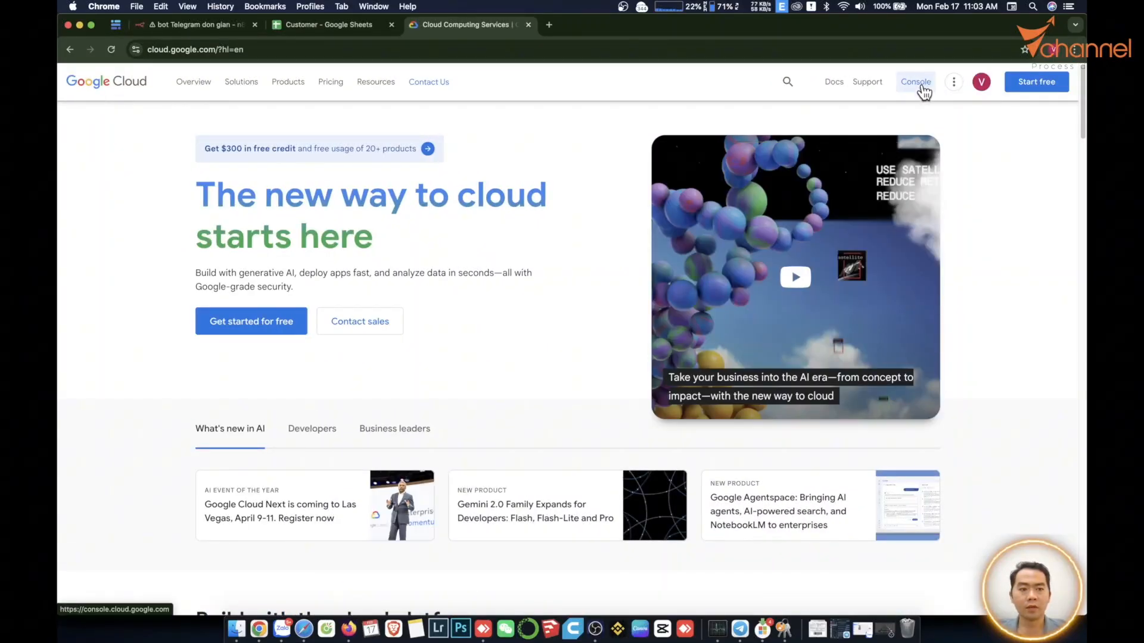
Step: Create a new Google Cloud project named Telegram Vchannel from the console
{"action": "left_click", "coordinate": [915, 81]}
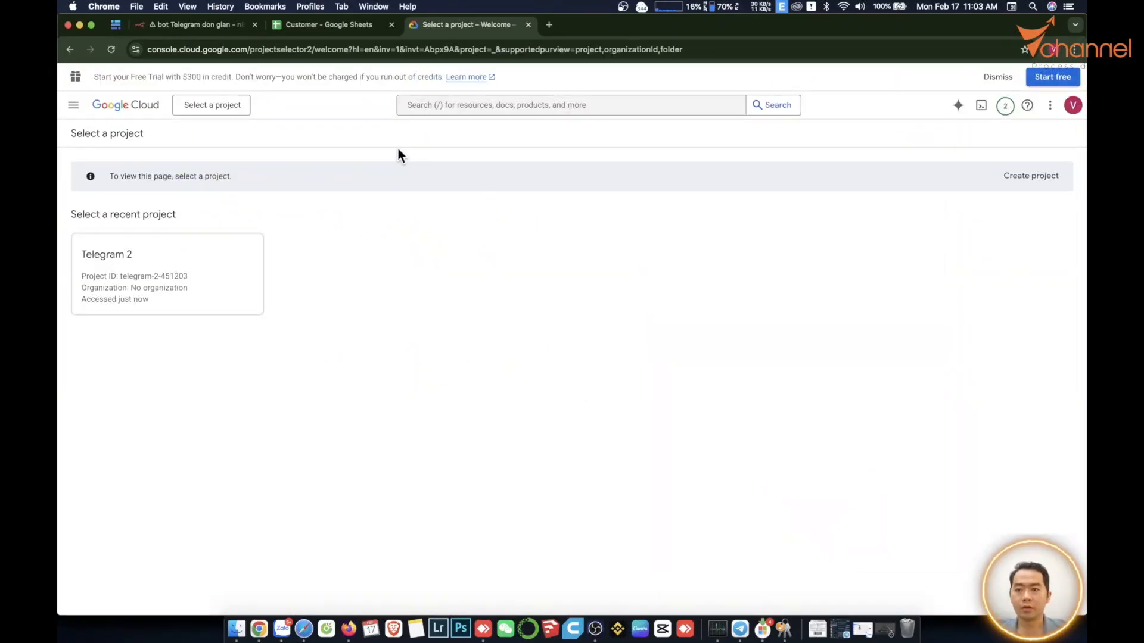
{"action": "mouse_move", "coordinate": [212, 104]}
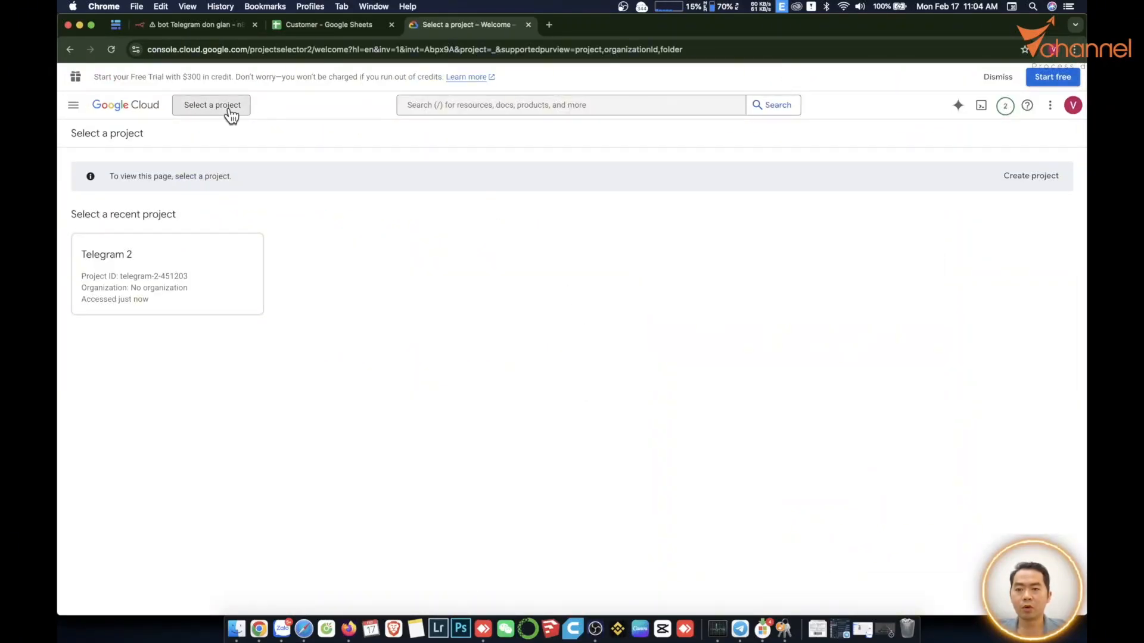
{"action": "left_click", "coordinate": [211, 104]}
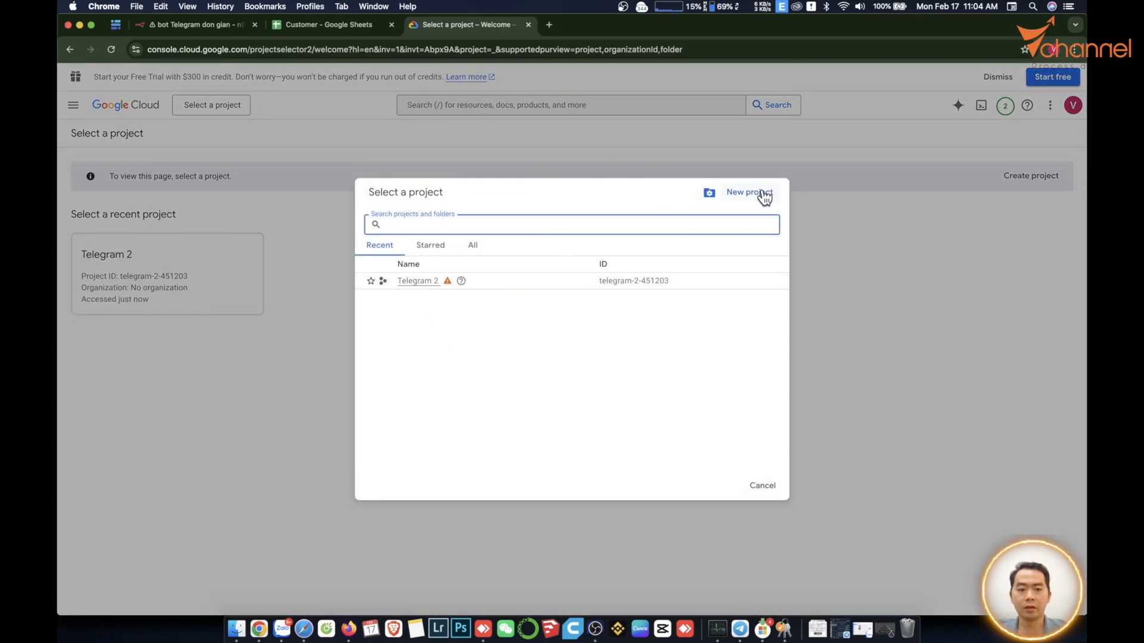
{"action": "left_click", "coordinate": [748, 192]}
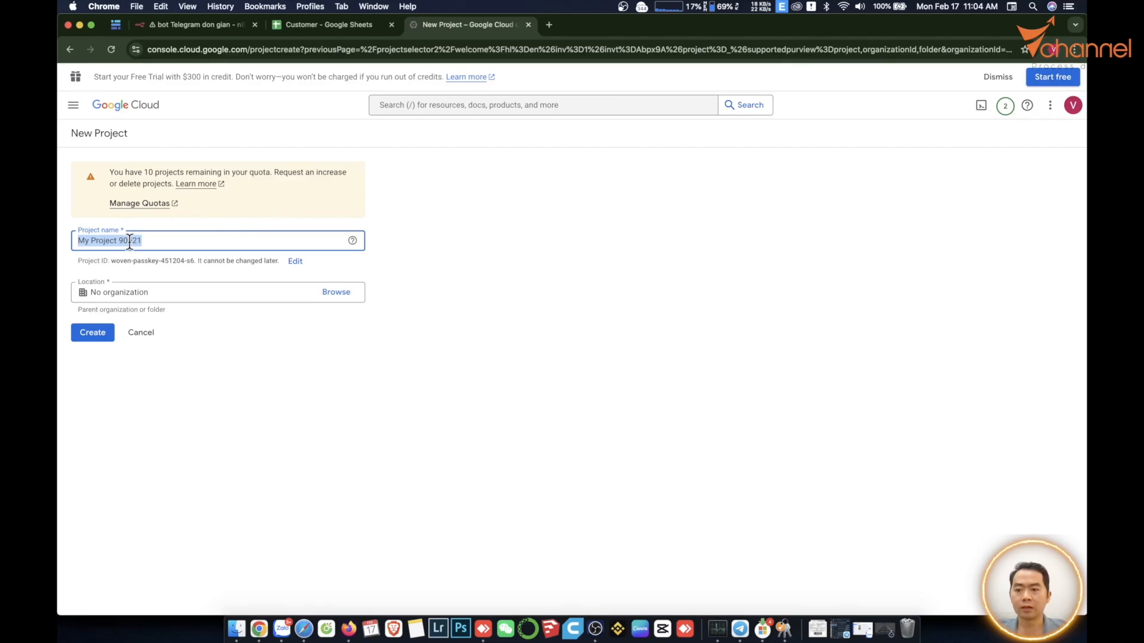
{"action": "type", "text": "Tele"}
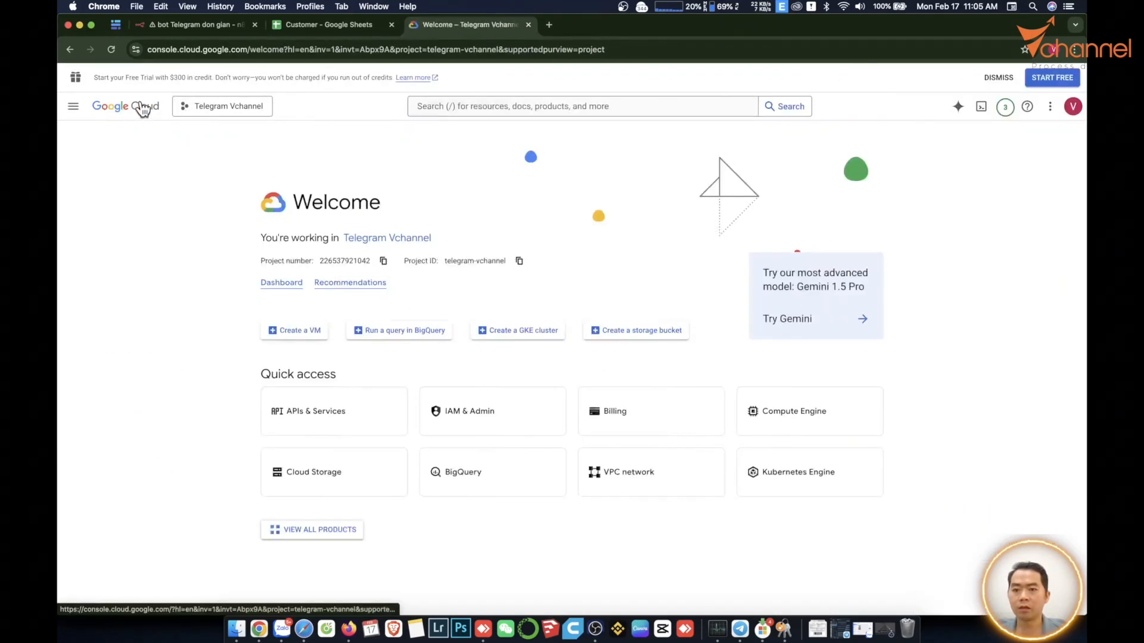
{"action": "mouse_move", "coordinate": [73, 106]}
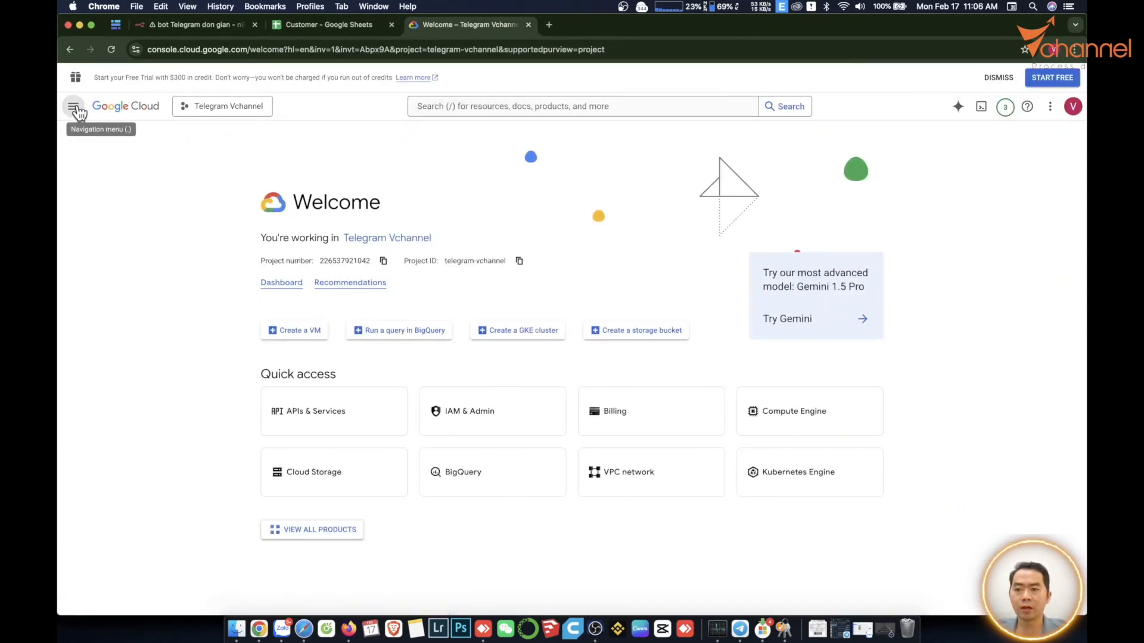
{"action": "left_click", "coordinate": [75, 107]}
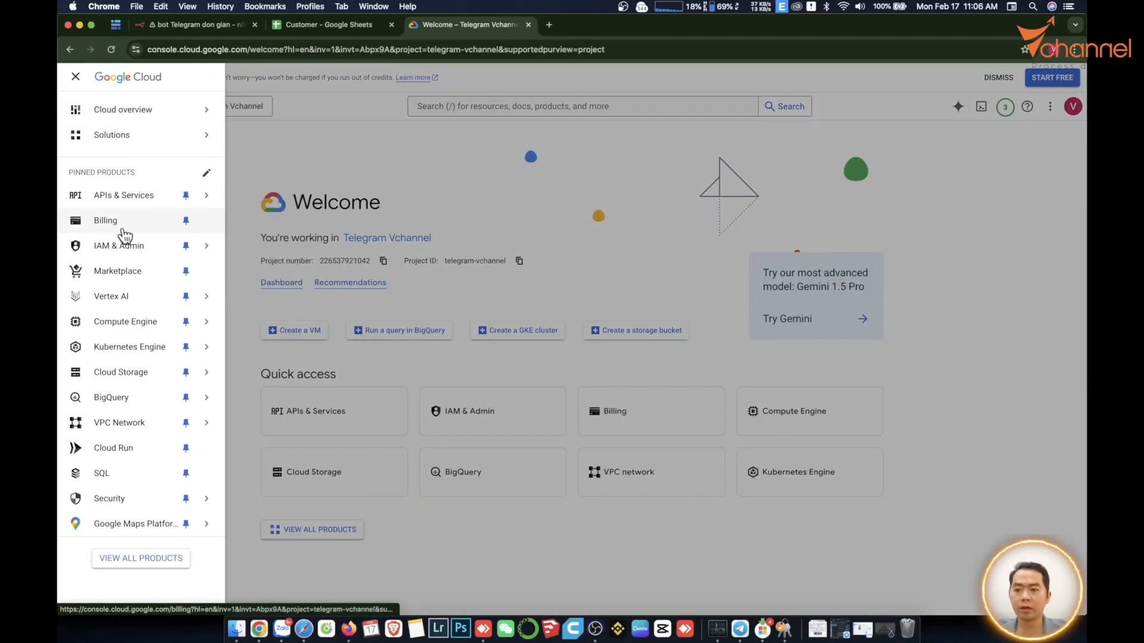
{"action": "left_click", "coordinate": [119, 245]}
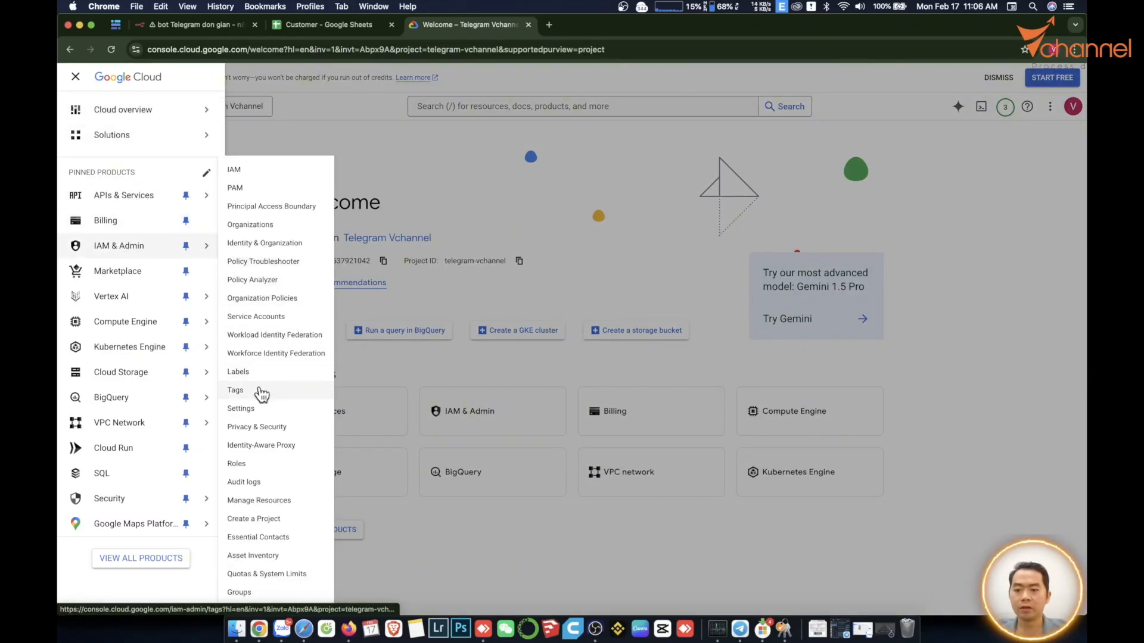
{"action": "left_click", "coordinate": [241, 408]}
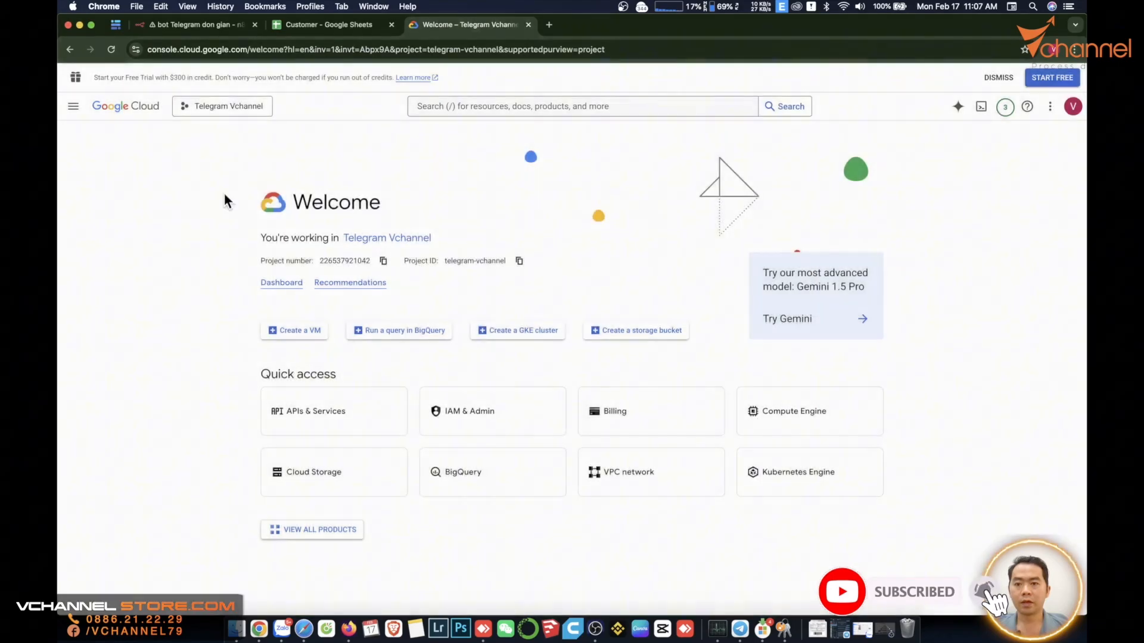
Step: Find the Google Sheets API via console search and go to its OAuth consent screen
{"action": "left_click", "coordinate": [580, 106]}
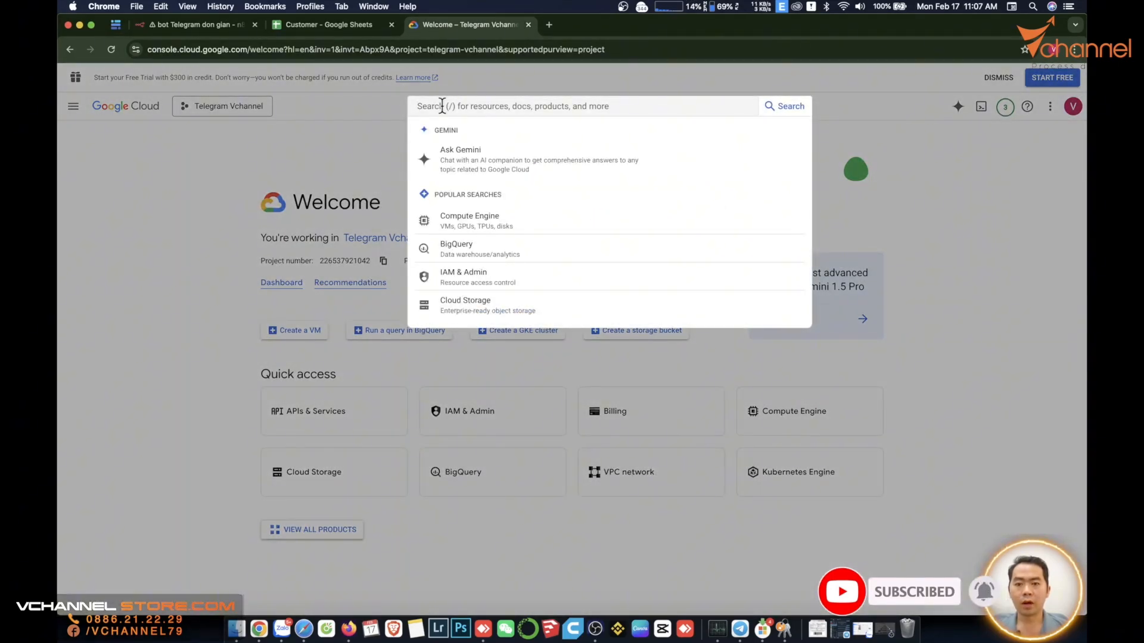
{"action": "type", "text": "sheet"}
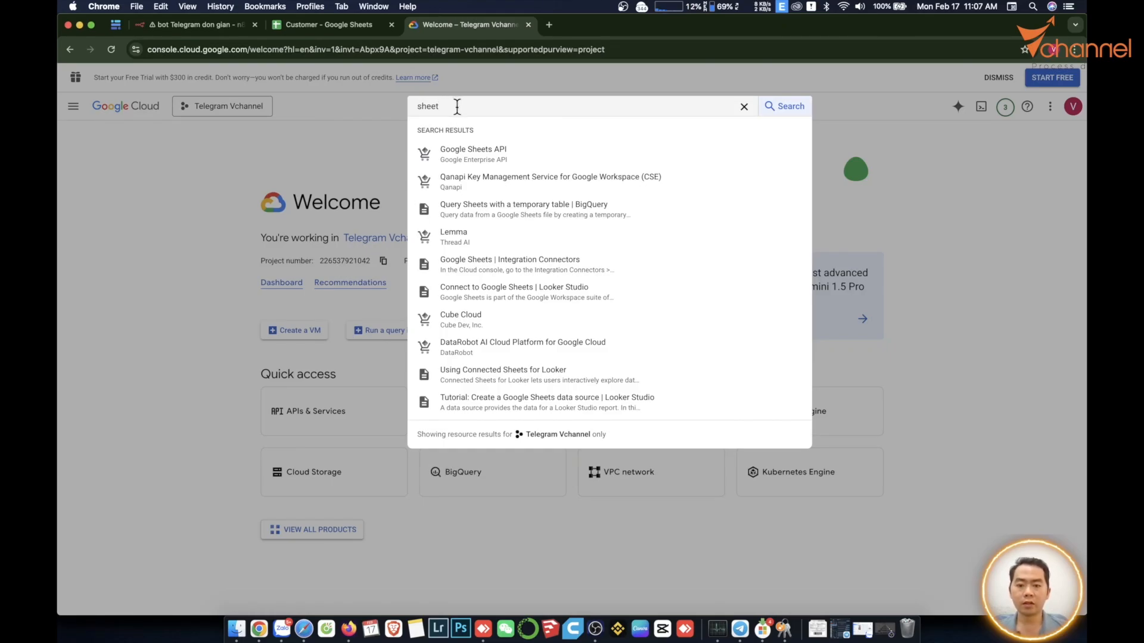
{"action": "left_click", "coordinate": [472, 153]}
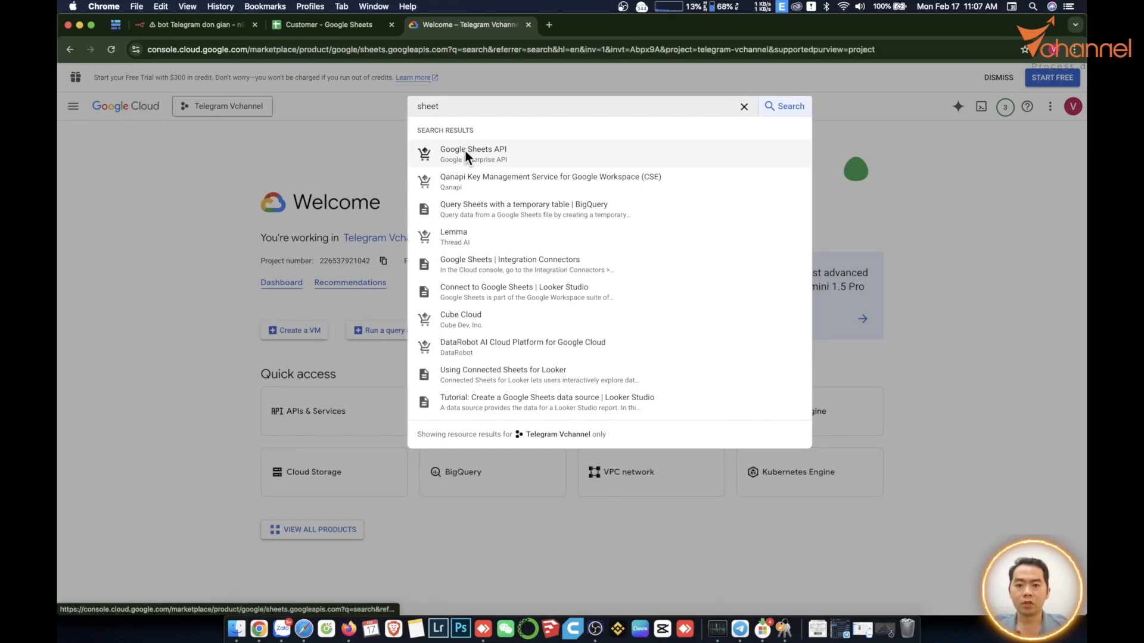
{"action": "left_click", "coordinate": [473, 154]}
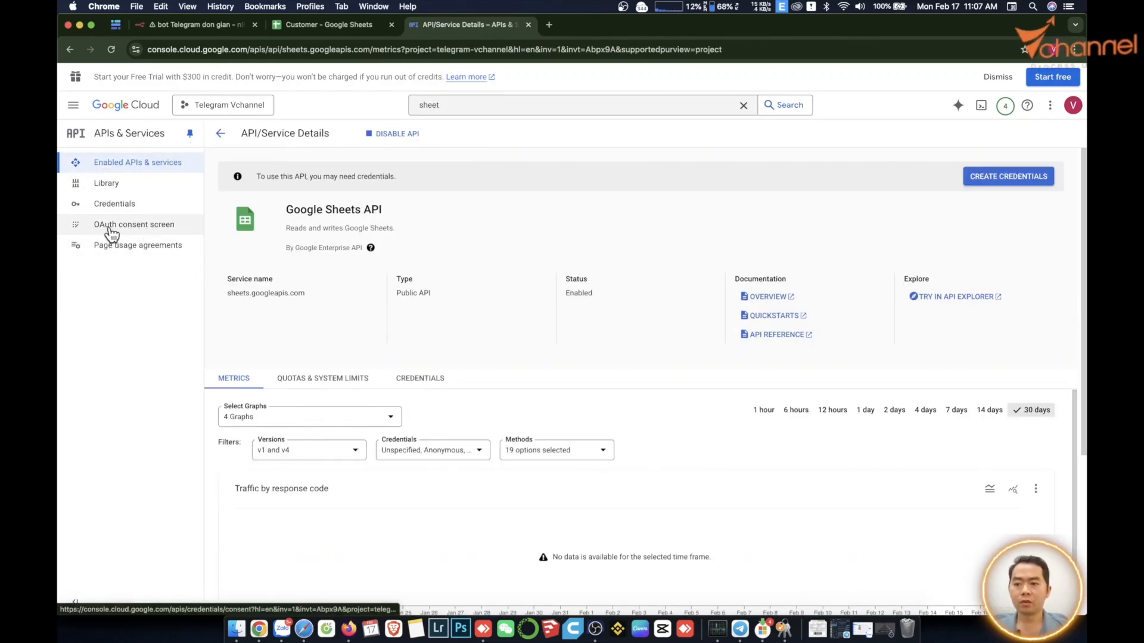
{"action": "left_click", "coordinate": [134, 224]}
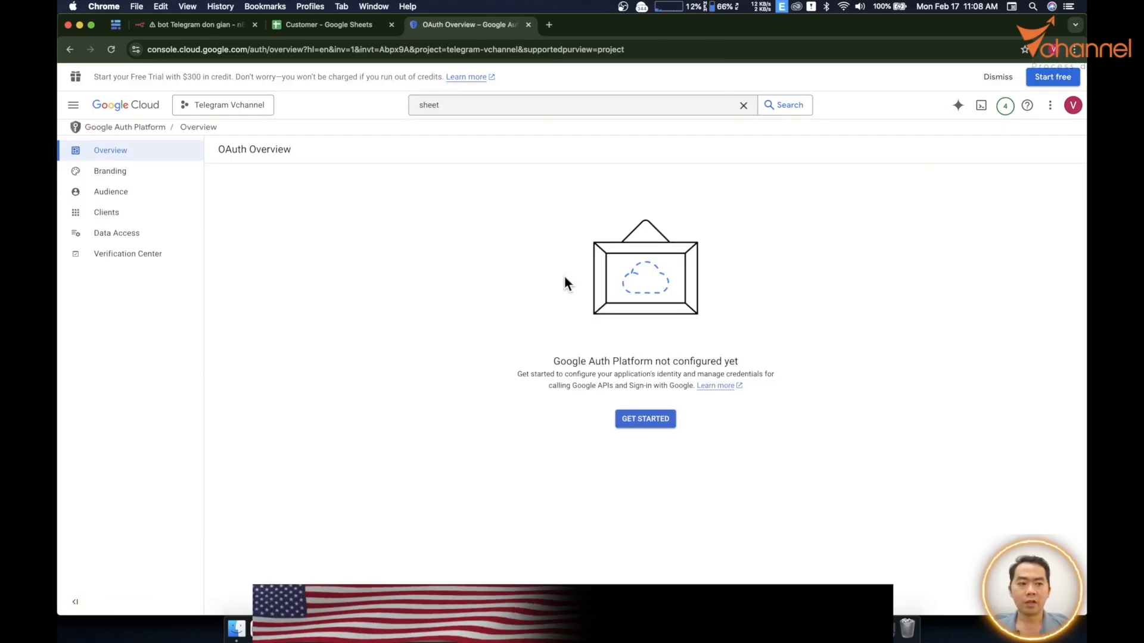
Step: Name the OAuth app Telegram Vchannel with the account as support email
{"action": "left_click", "coordinate": [645, 419]}
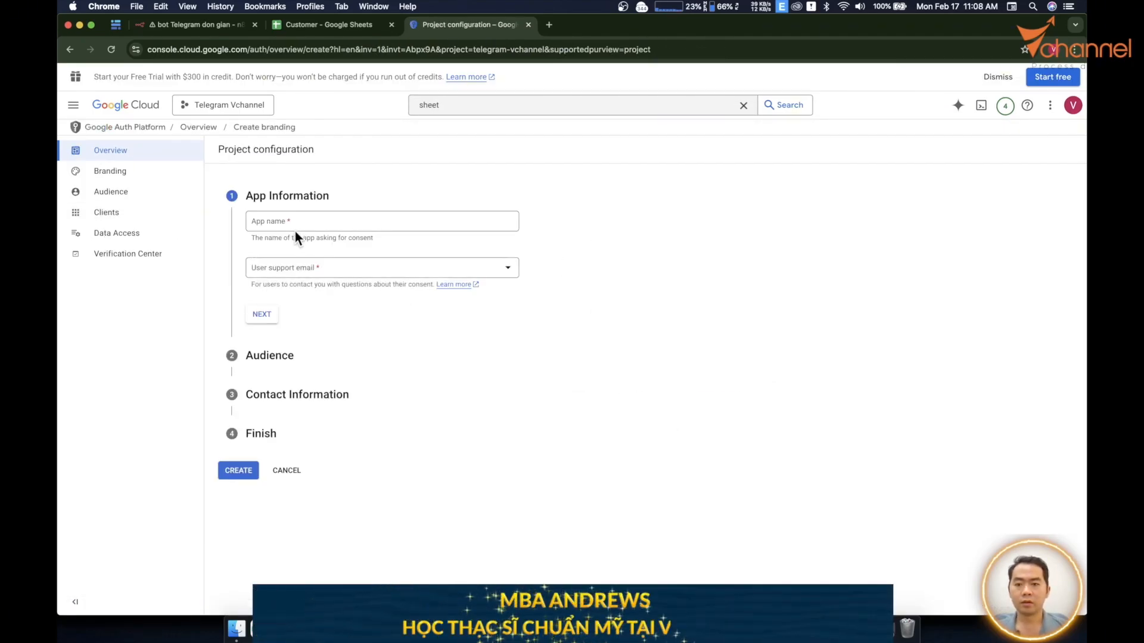
{"action": "type", "text": "Telegram Vchannel"}
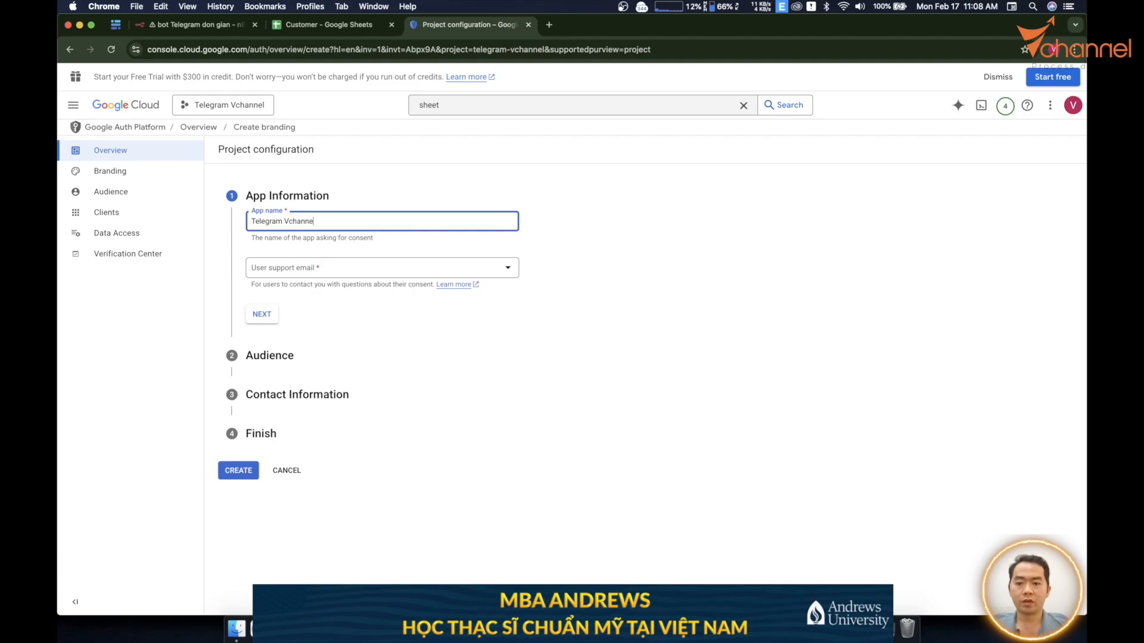
{"action": "left_click", "coordinate": [382, 267]}
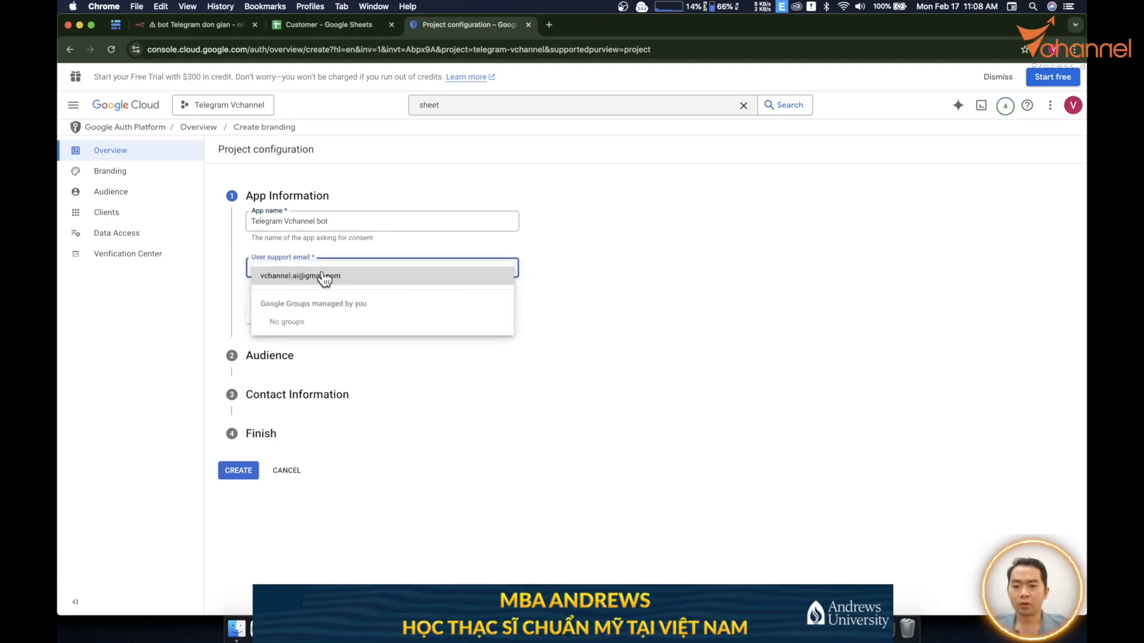
{"action": "left_click", "coordinate": [300, 275]}
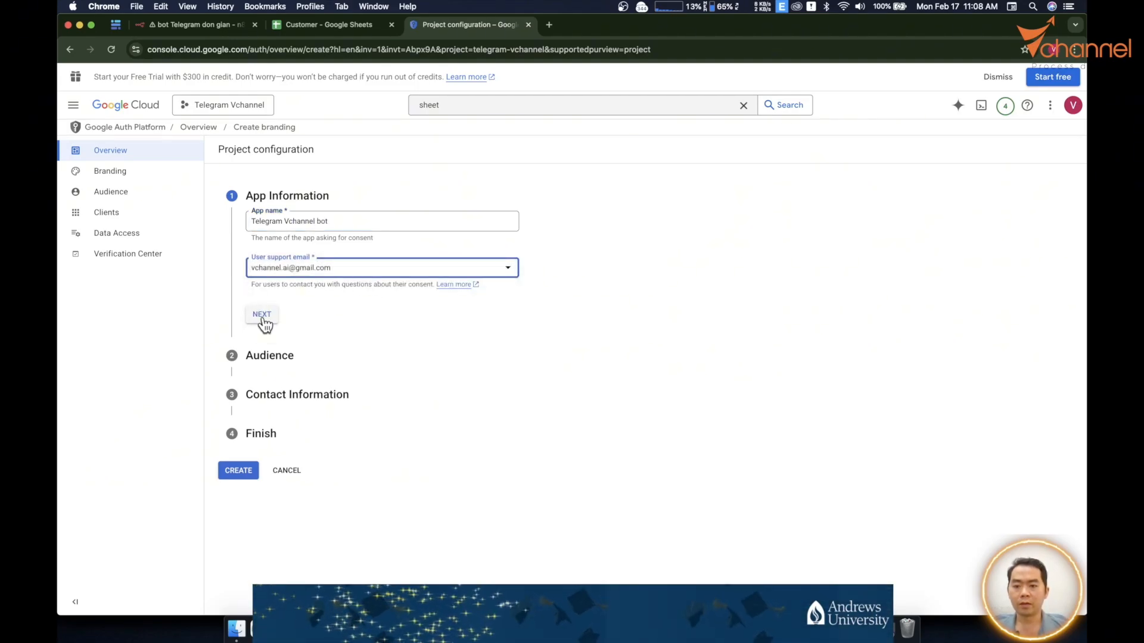
{"action": "left_click", "coordinate": [261, 314]}
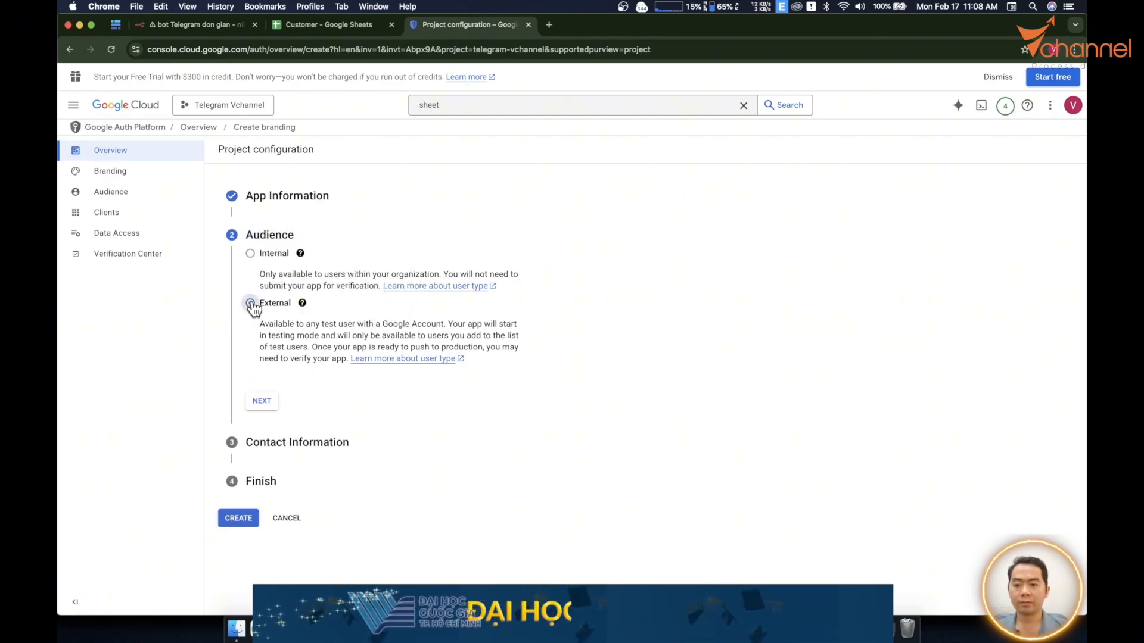
{"action": "left_click", "coordinate": [261, 400]}
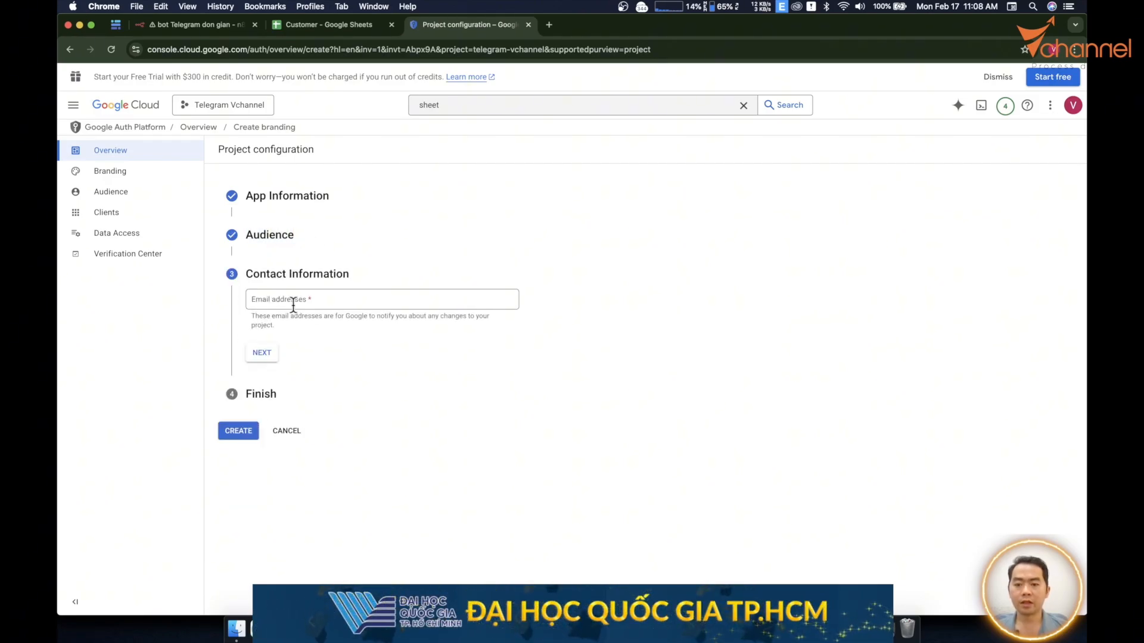
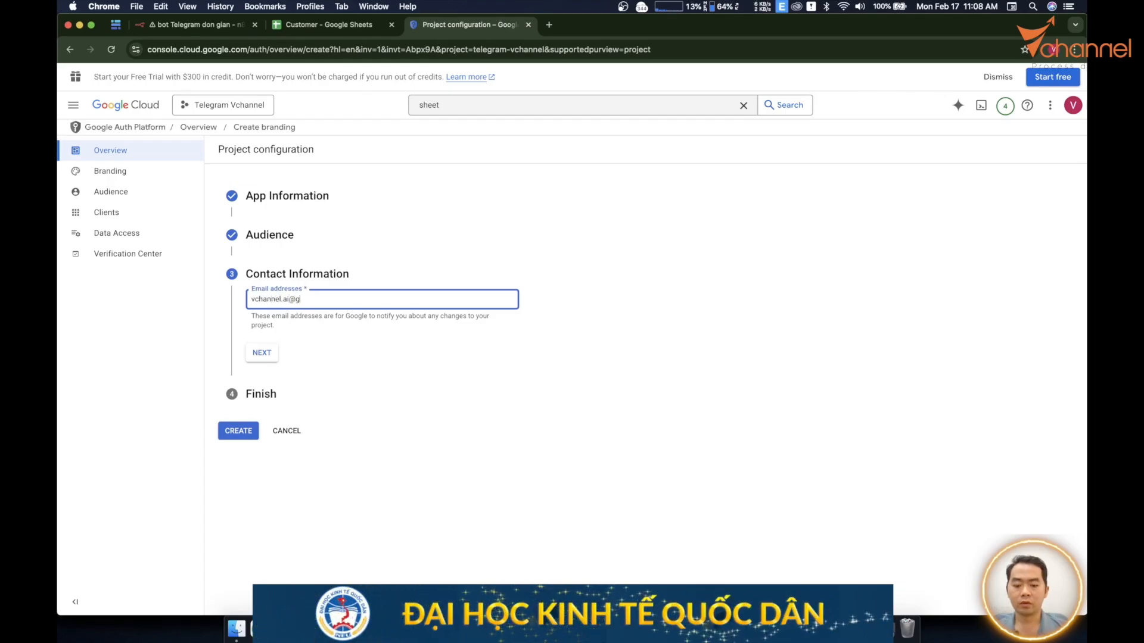
{"action": "left_click", "coordinate": [261, 352]}
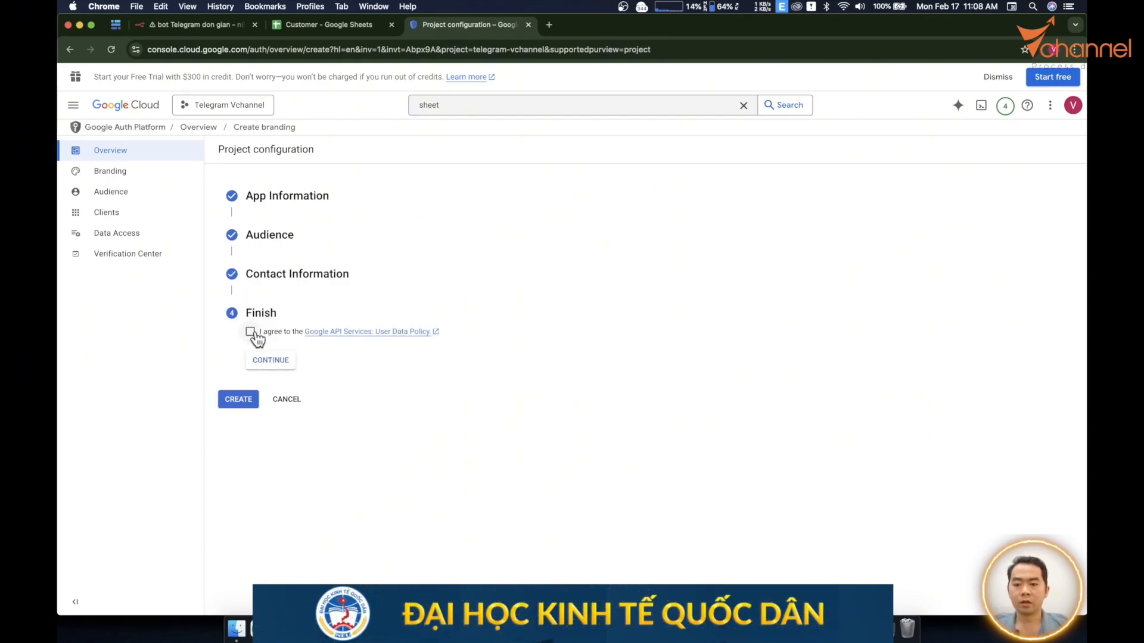
{"action": "left_click", "coordinate": [250, 331]}
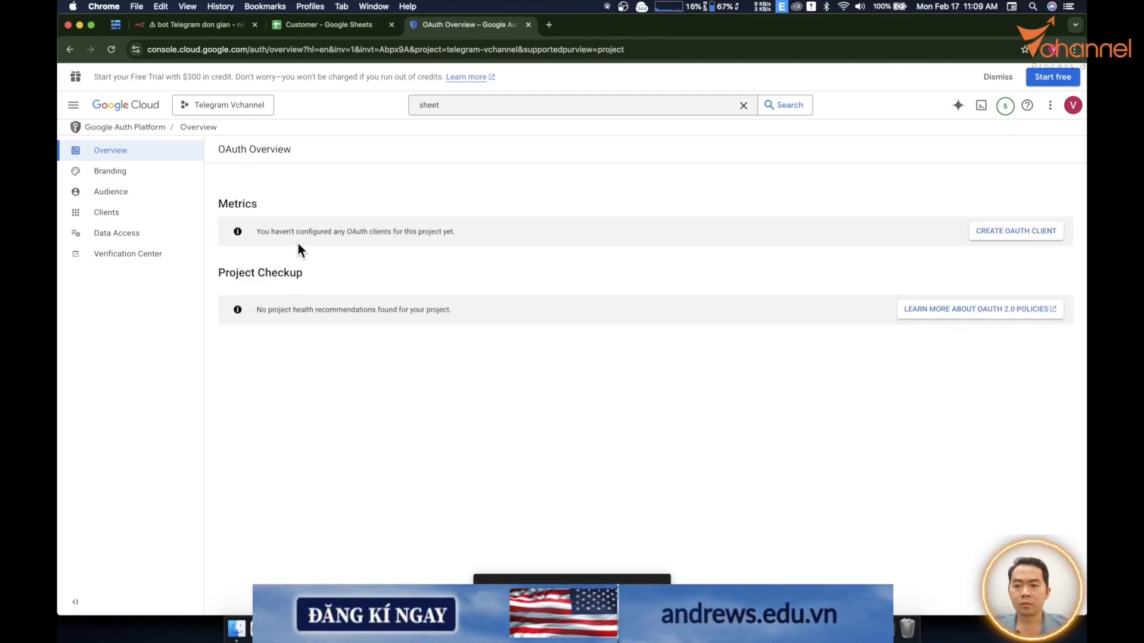
{"action": "left_click", "coordinate": [111, 191]}
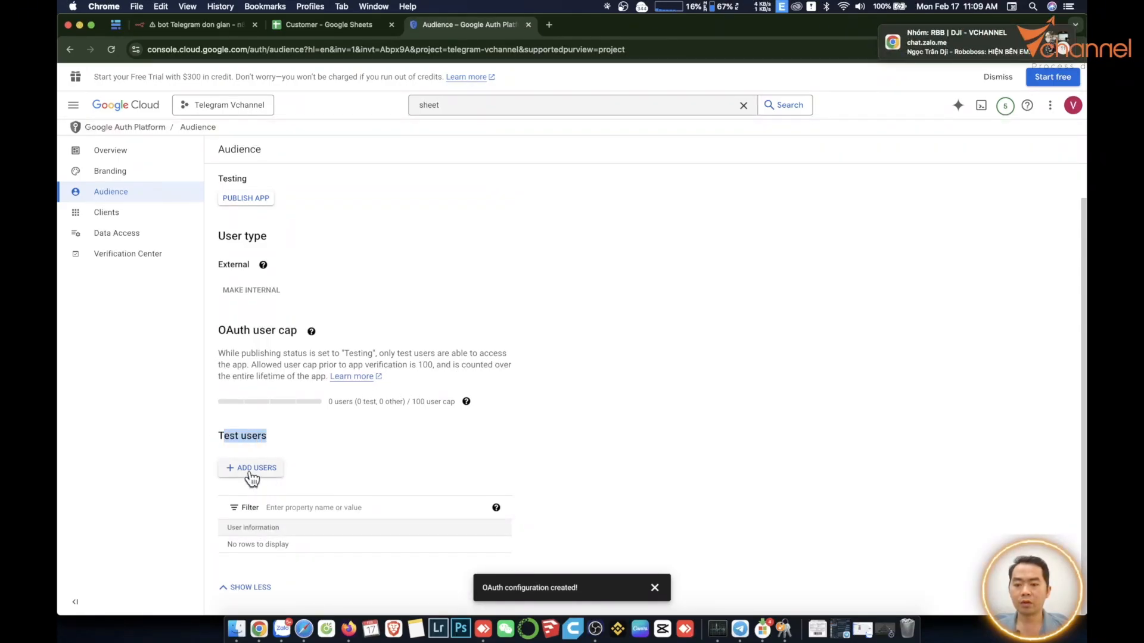
{"action": "left_click", "coordinate": [251, 468]}
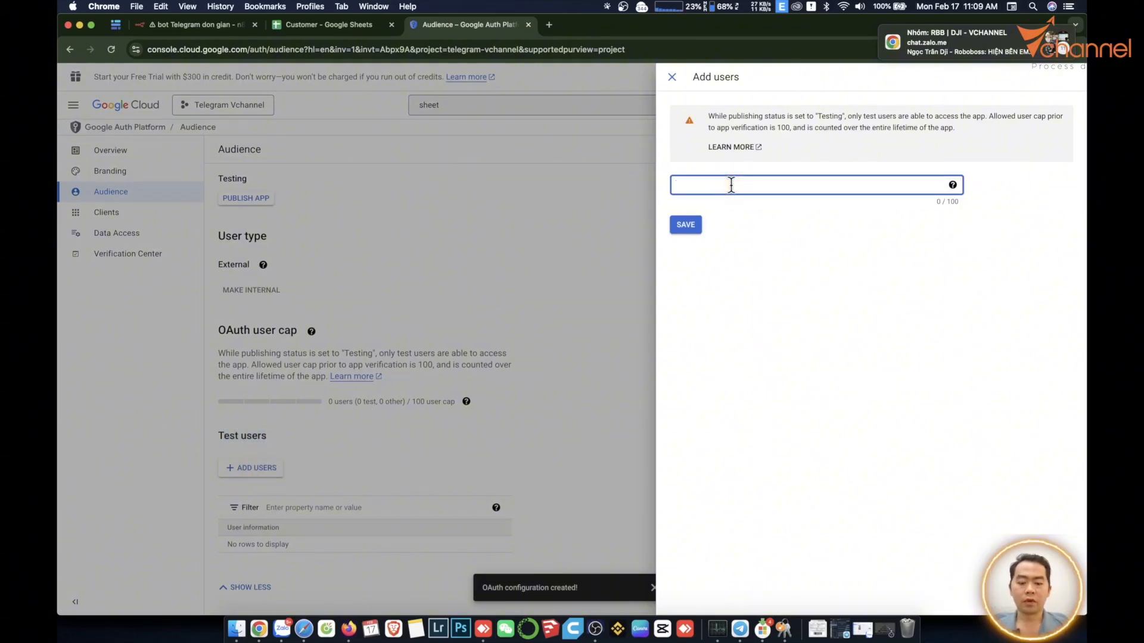
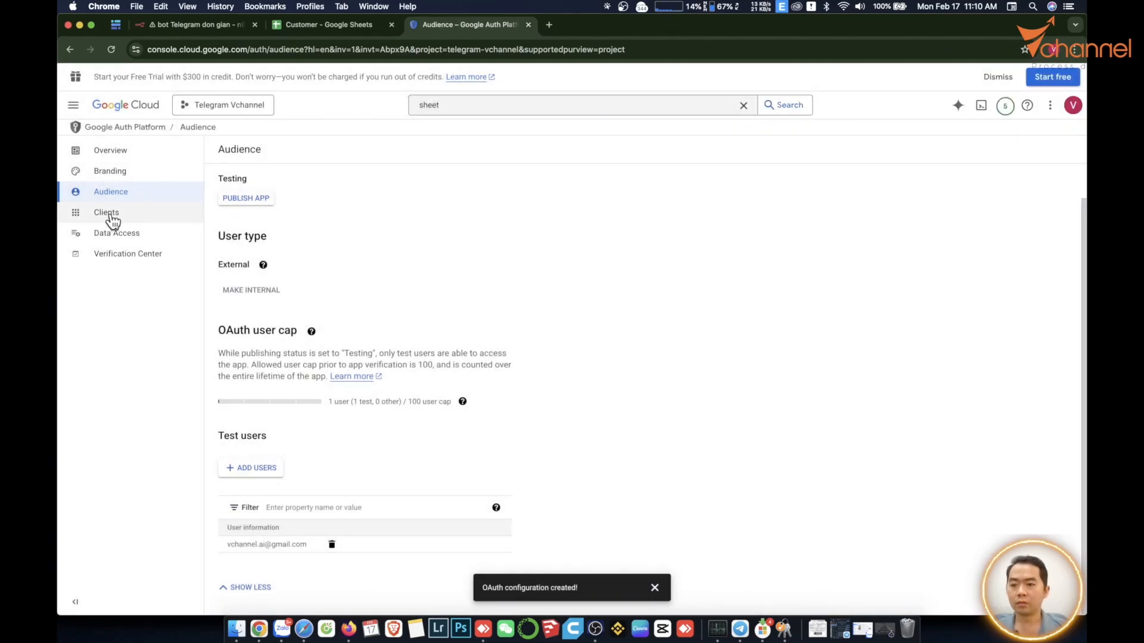
Step: Add all scopes on the first page to the app's data access
{"action": "left_click", "coordinate": [116, 233]}
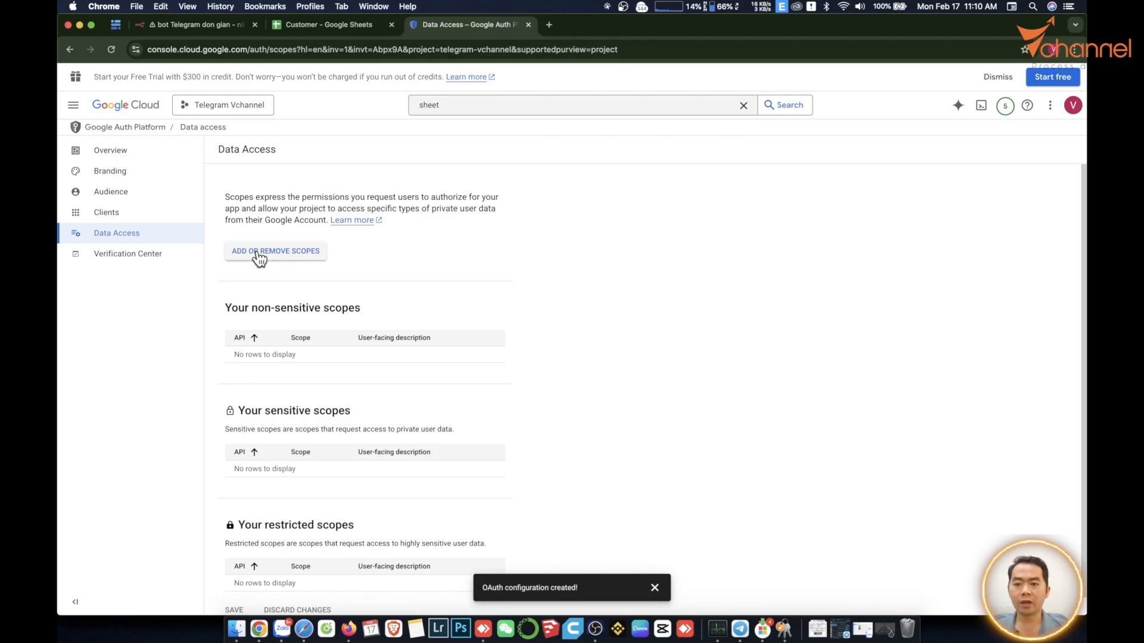
{"action": "left_click", "coordinate": [275, 251]}
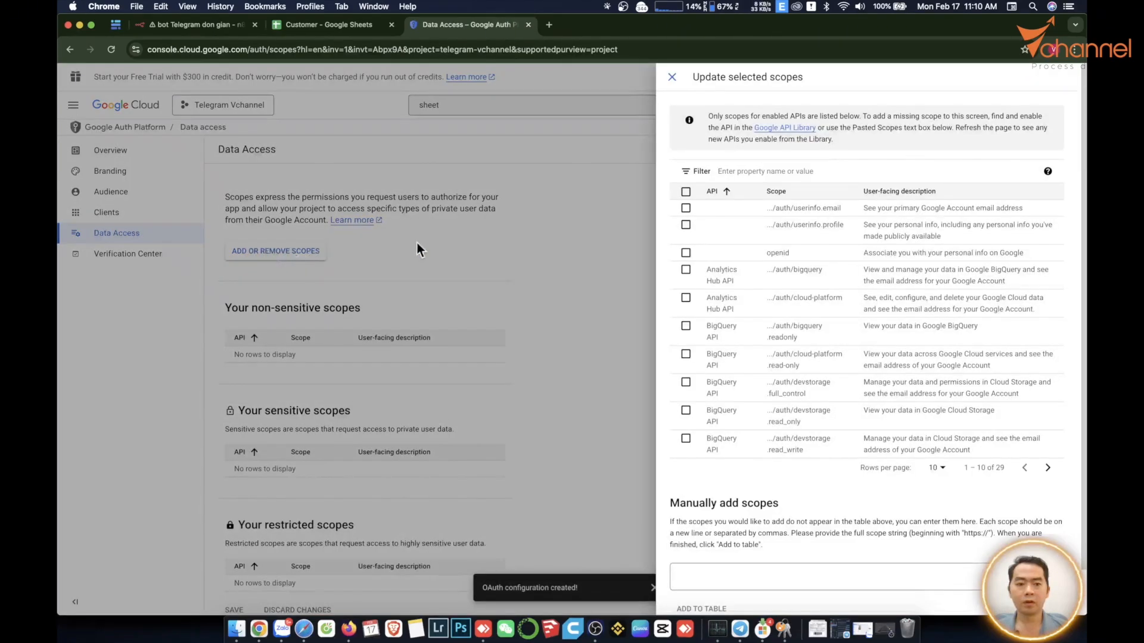
{"action": "left_click", "coordinate": [686, 191]}
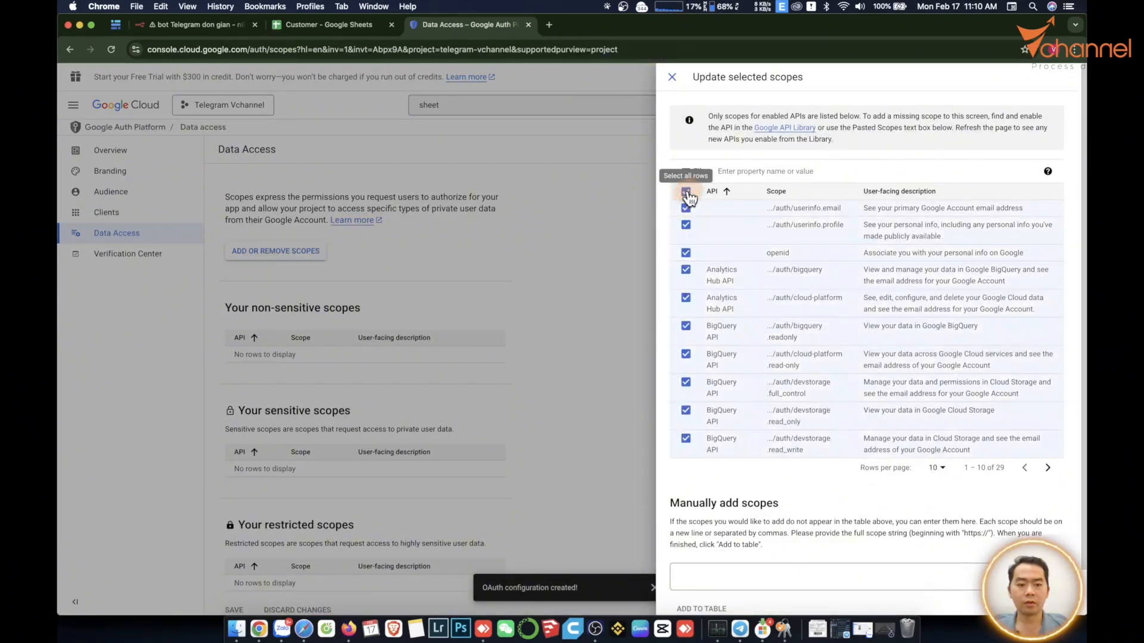
{"action": "left_click", "coordinate": [672, 77]}
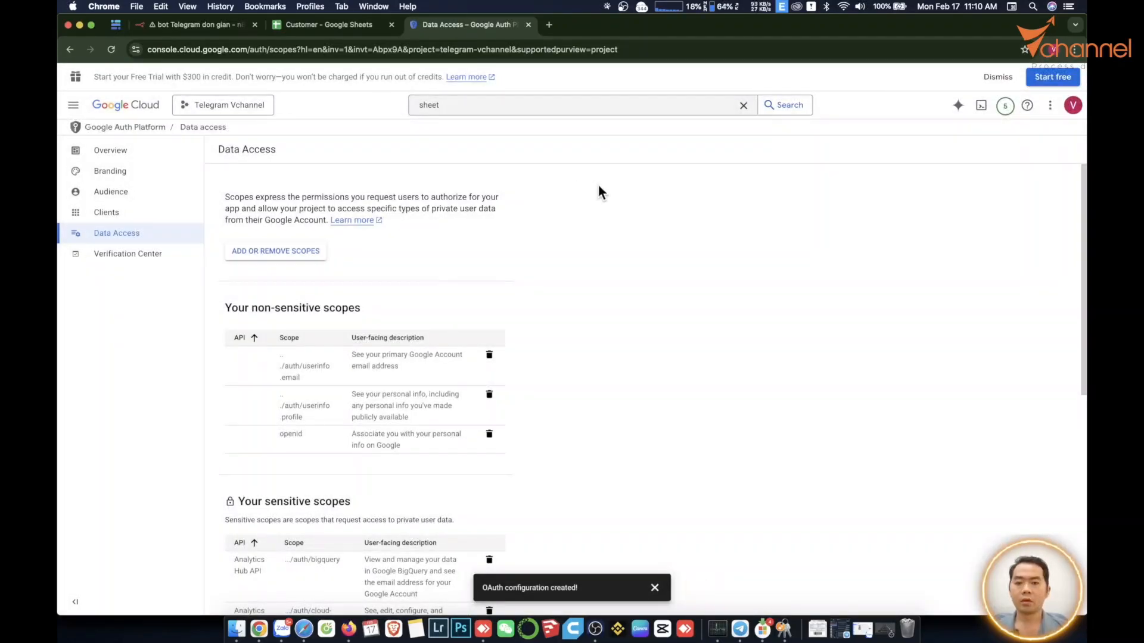
{"action": "left_click", "coordinate": [576, 104]}
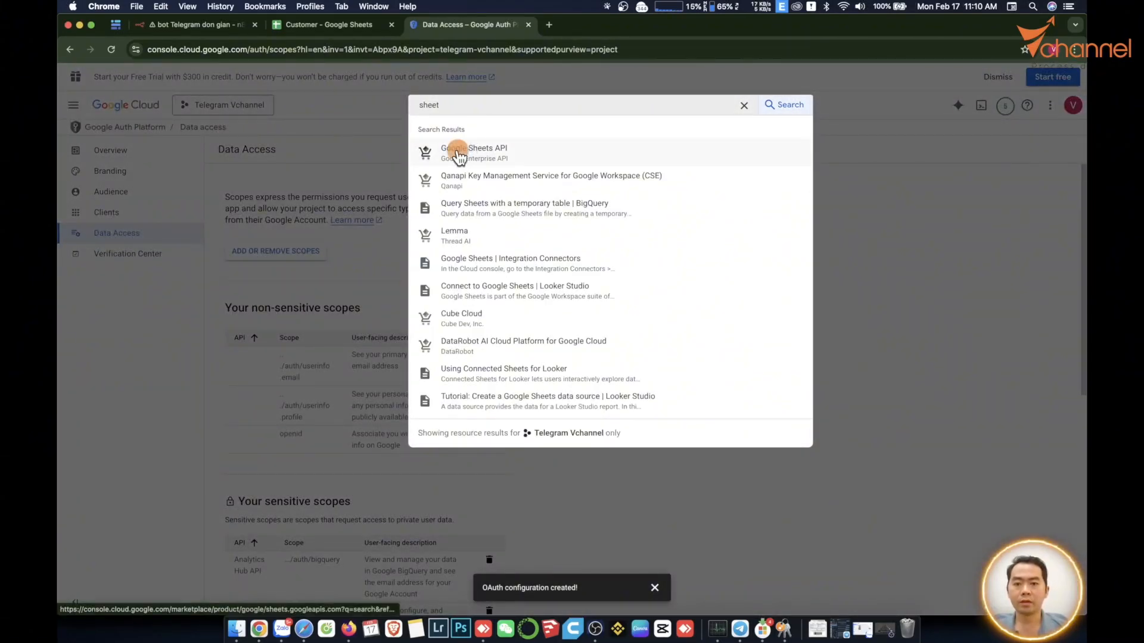
Step: Start creating credentials for the Google Sheets API with user data
{"action": "left_click", "coordinate": [475, 148]}
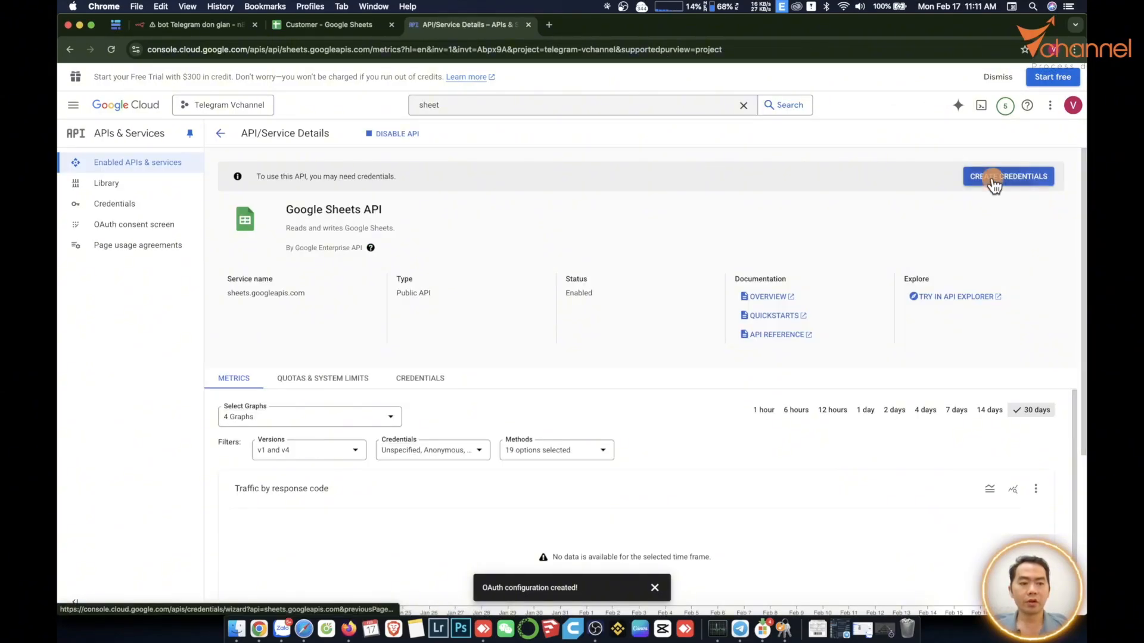
{"action": "left_click", "coordinate": [1007, 175]}
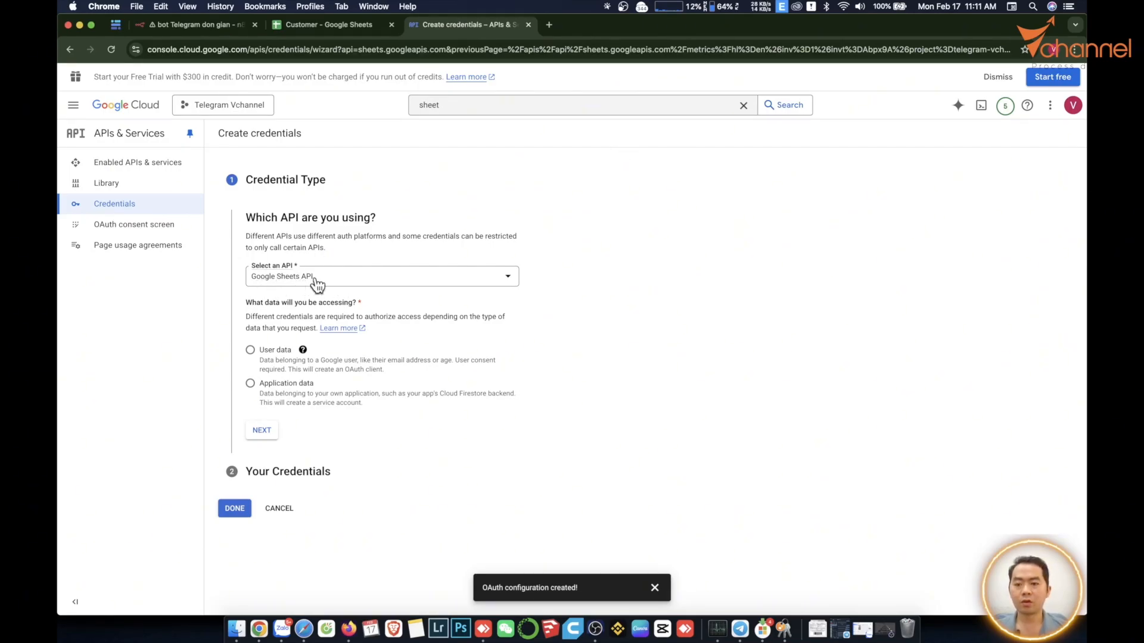
{"action": "left_click", "coordinate": [380, 276]}
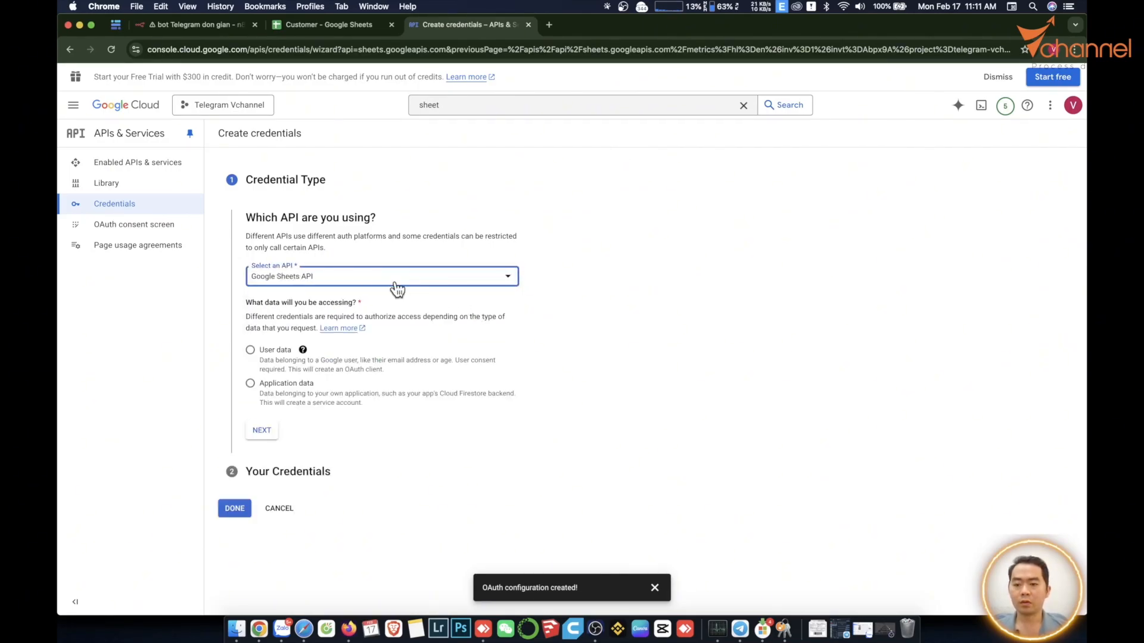
{"action": "left_click", "coordinate": [250, 350]}
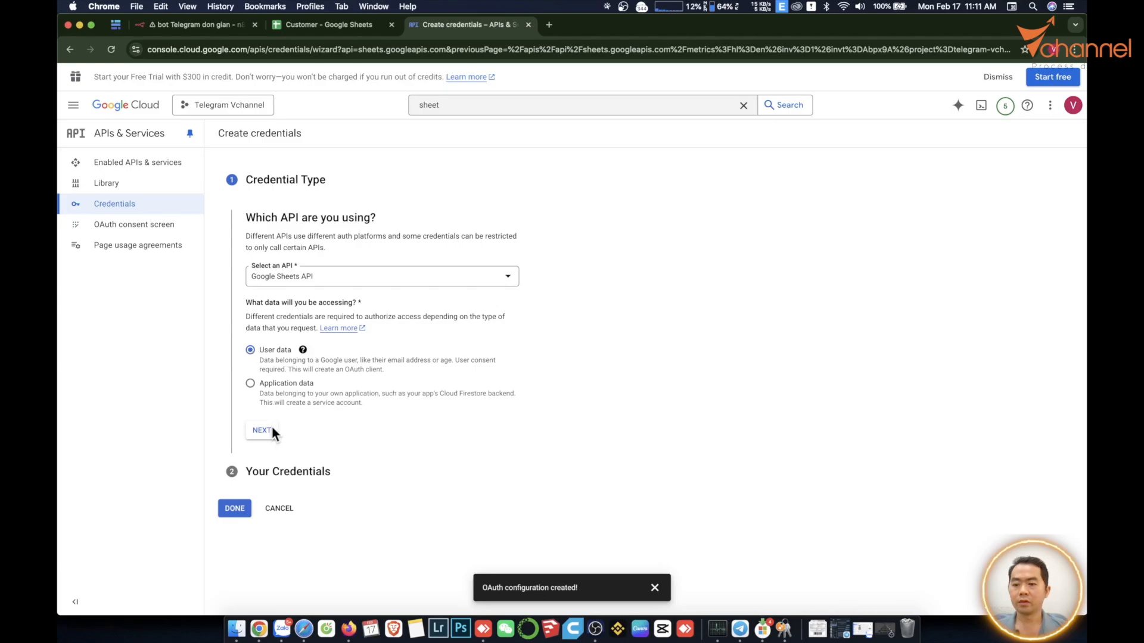
Step: Finish the scopes step and set the OAuth client's application type to Web application
{"action": "left_click", "coordinate": [262, 430]}
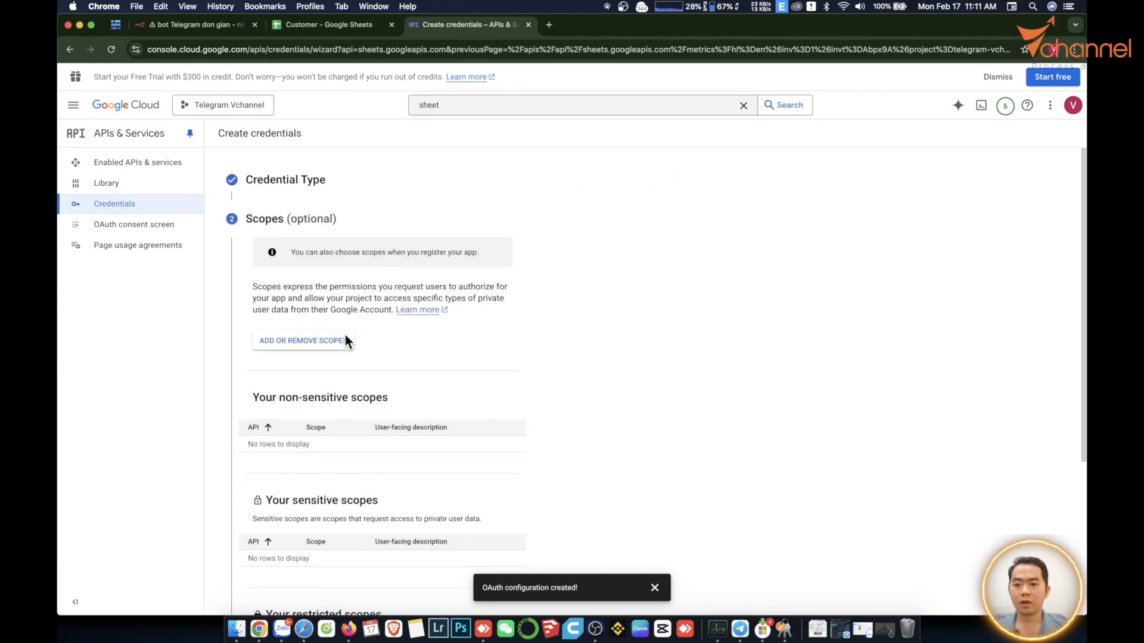
{"action": "left_click", "coordinate": [302, 340]}
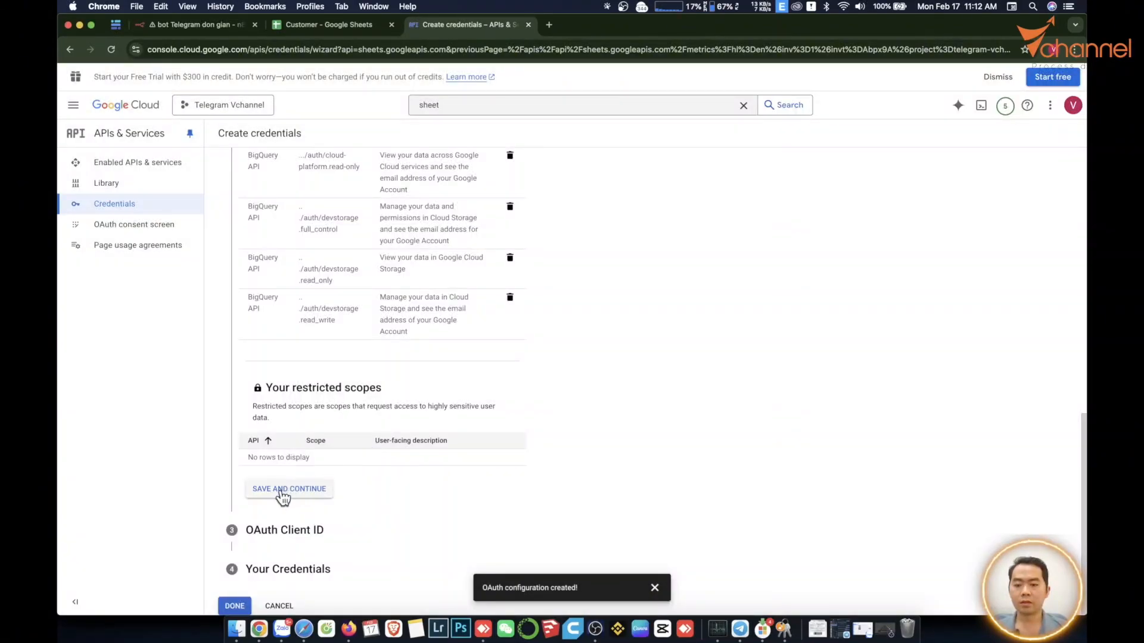
{"action": "left_click", "coordinate": [288, 488]}
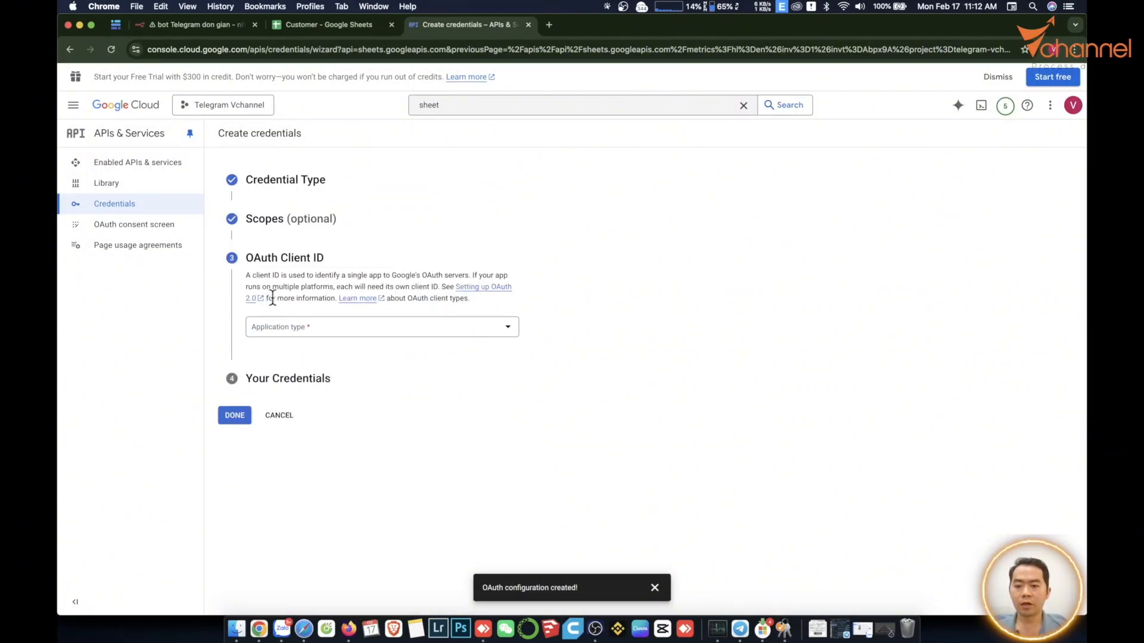
{"action": "left_click", "coordinate": [381, 326]}
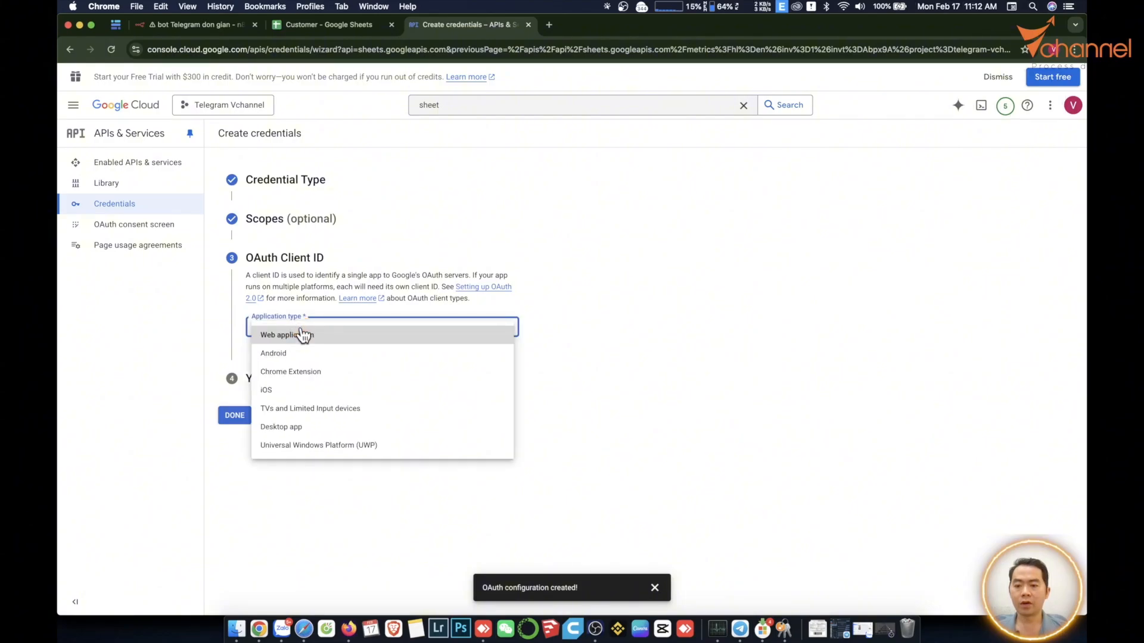
{"action": "left_click", "coordinate": [286, 335]}
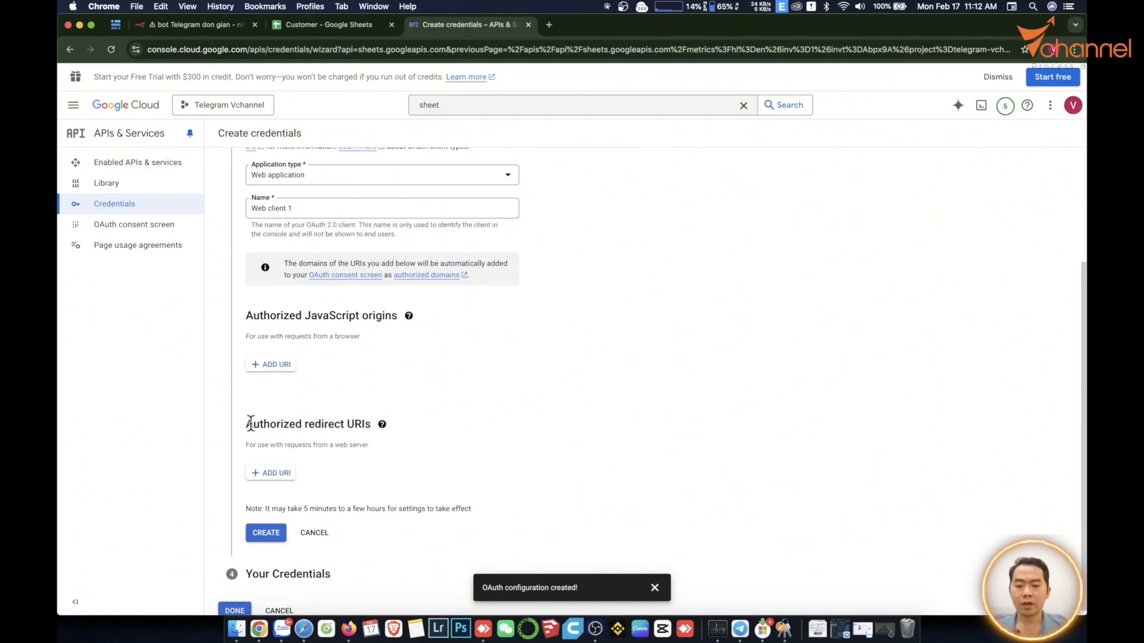
{"action": "mouse_move", "coordinate": [482, 627]}
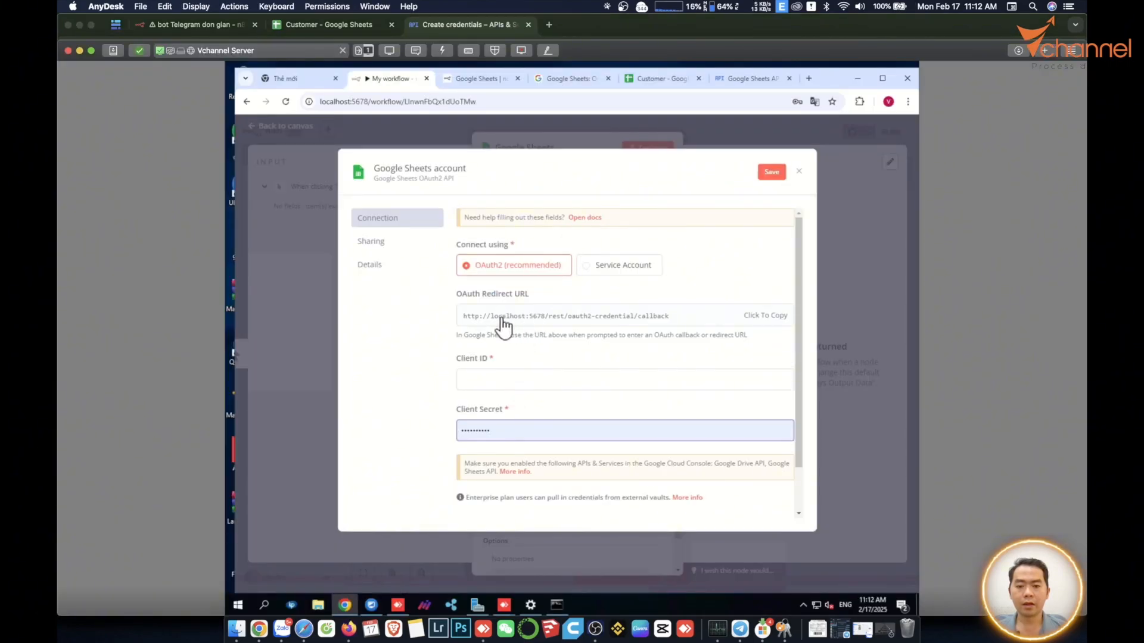
{"action": "mouse_move", "coordinate": [701, 336]}
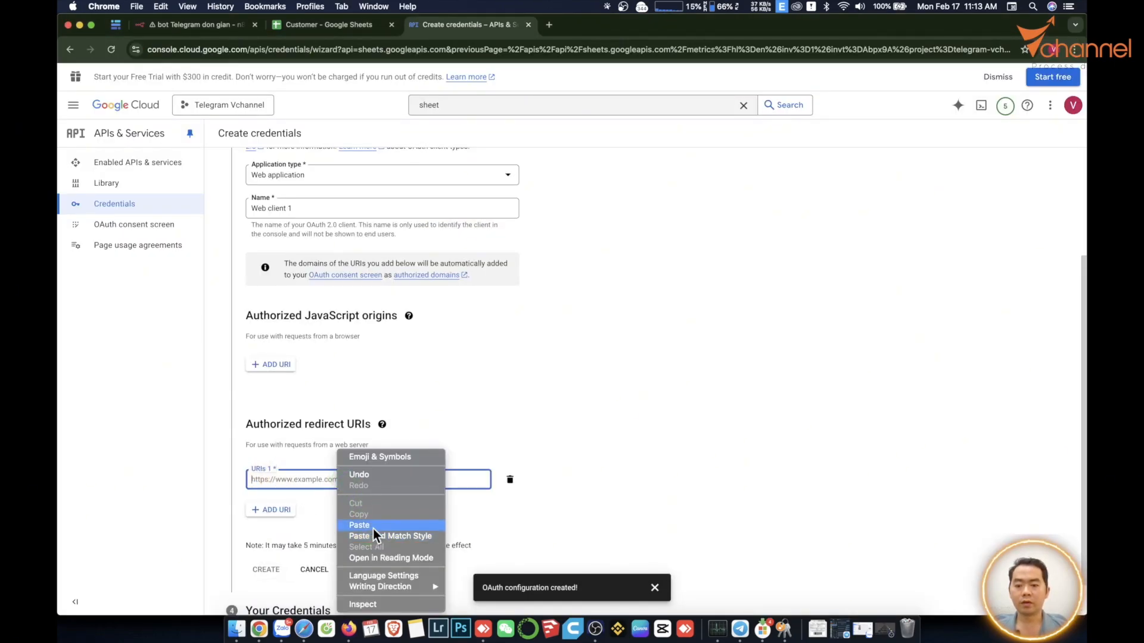
Step: Paste the n8n OAuth callback as the authorized redirect URI for Web client 1
{"action": "left_click", "coordinate": [358, 525]}
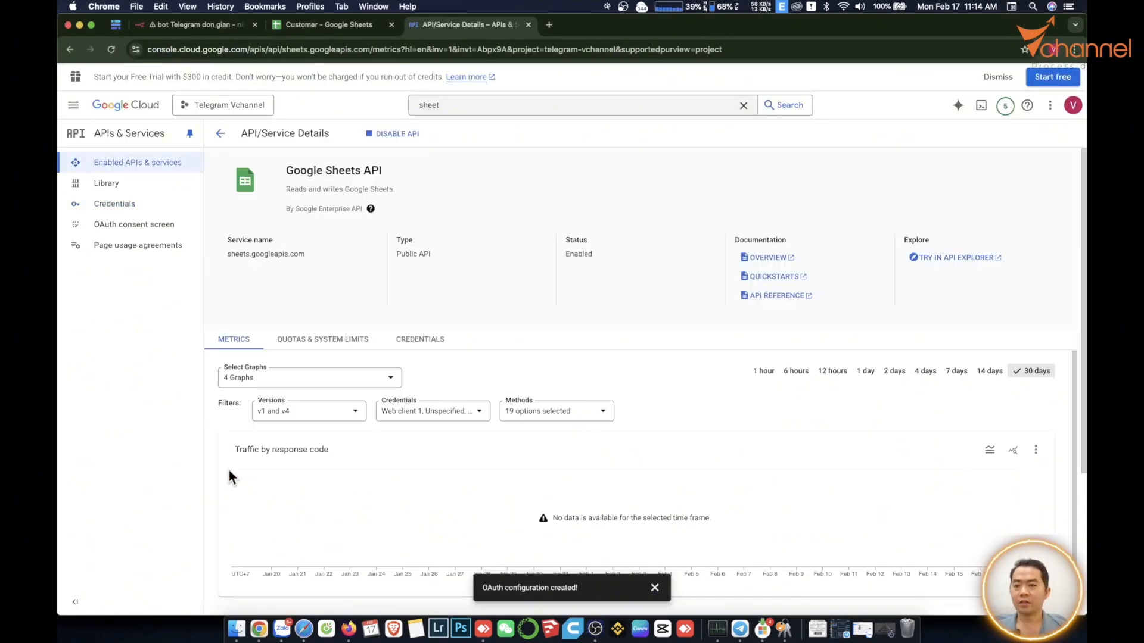
{"action": "mouse_move", "coordinate": [114, 204]}
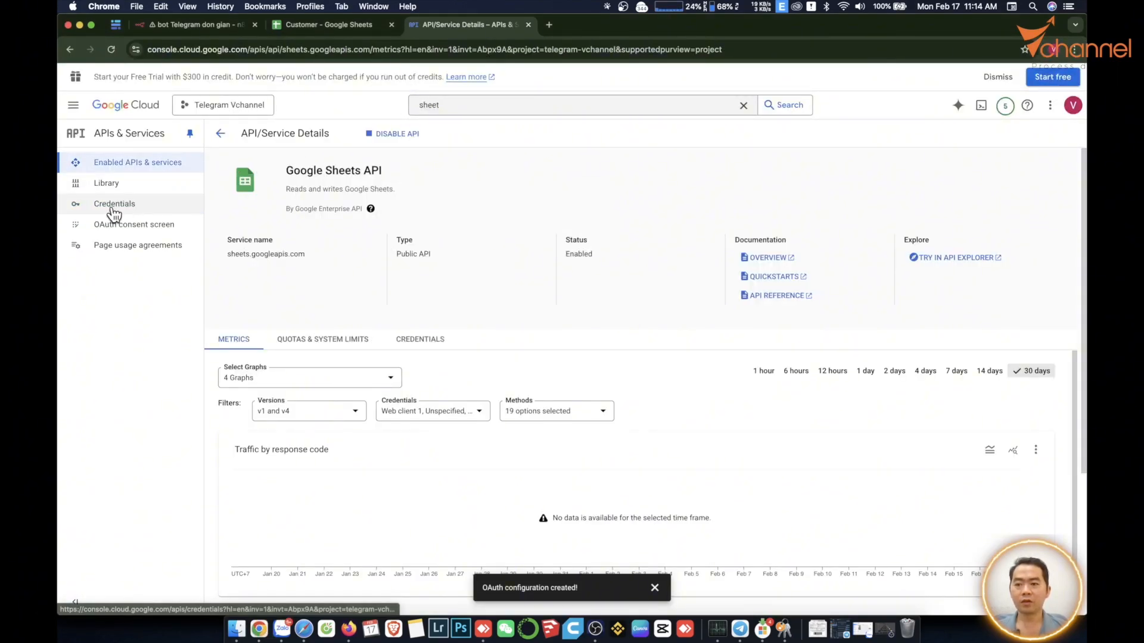
Step: Go to the project's Credentials list and bring up Web client 1's ID and secret
{"action": "left_click", "coordinate": [113, 204]}
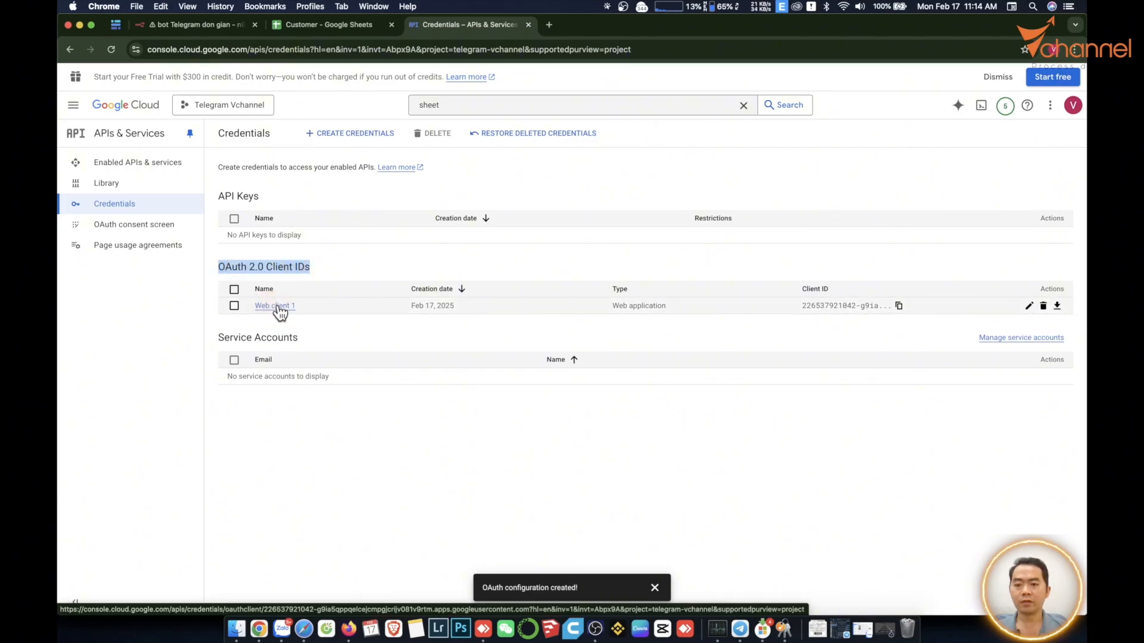
{"action": "left_click", "coordinate": [275, 305]}
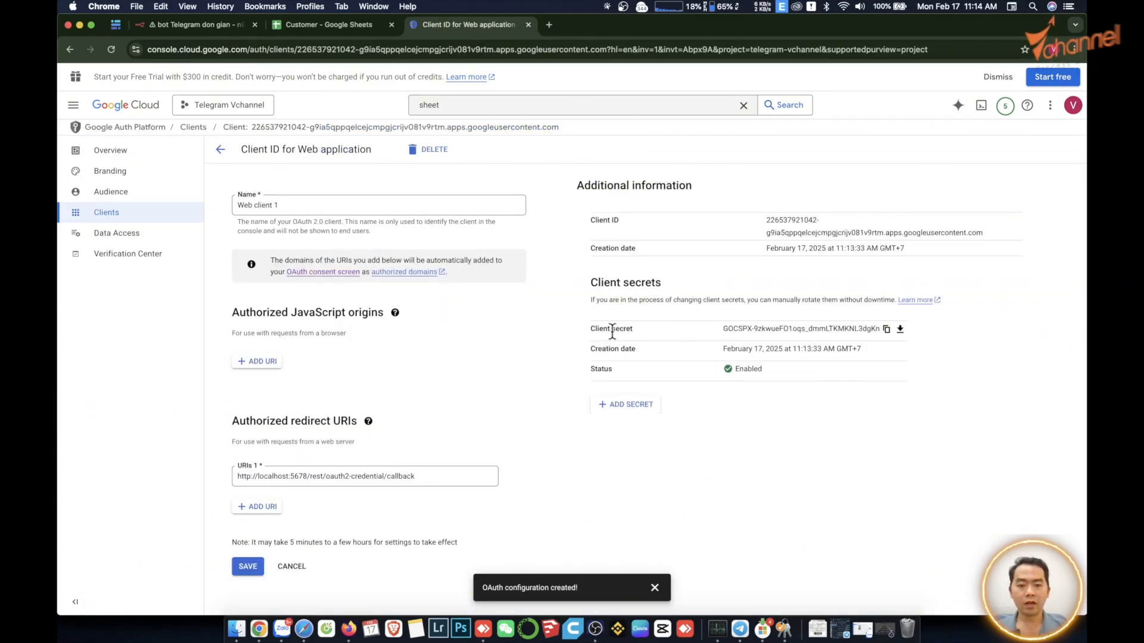
{"action": "mouse_move", "coordinate": [887, 328]}
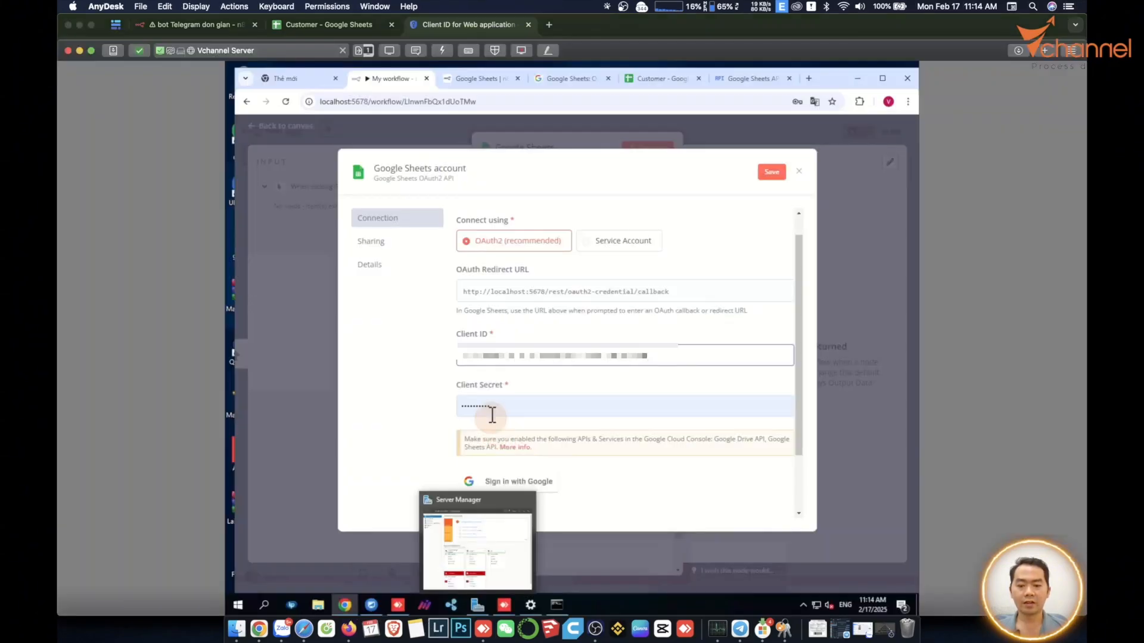
Step: Paste the client secret, save the Google Sheets account credential and begin Sign in with Google
{"action": "right_click", "coordinate": [496, 407]}
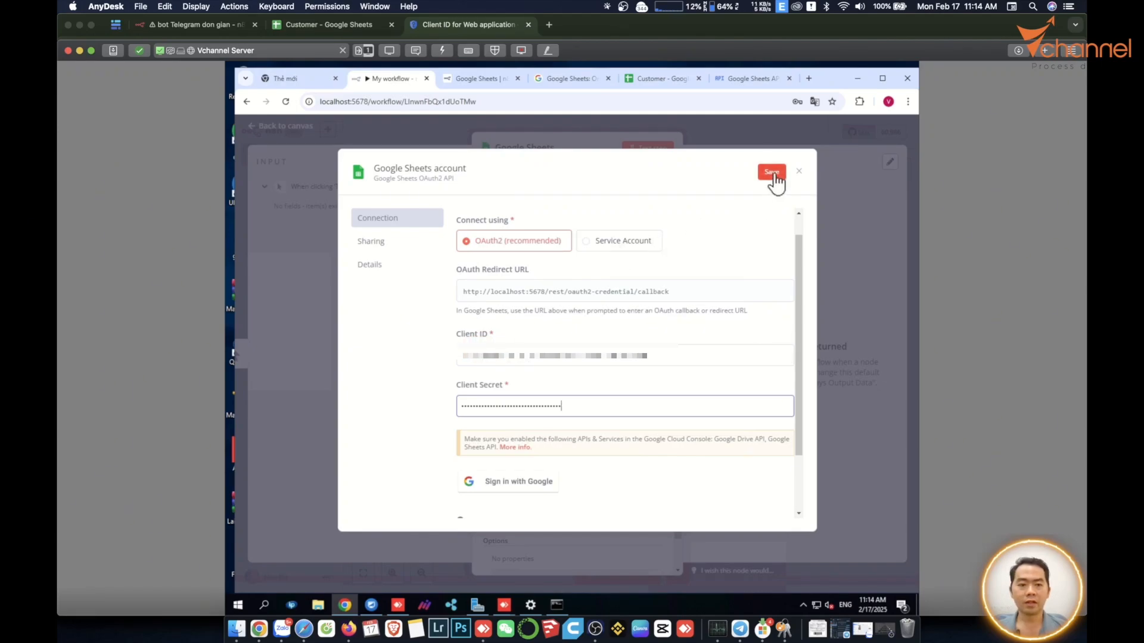
{"action": "left_click", "coordinate": [771, 173]}
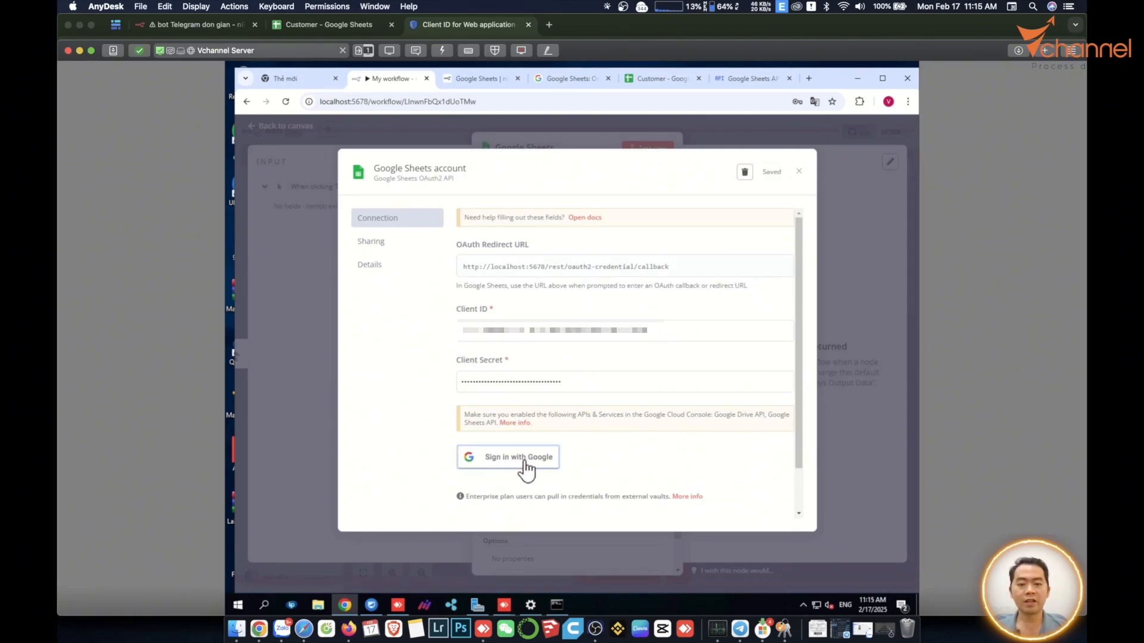
{"action": "left_click", "coordinate": [507, 457]}
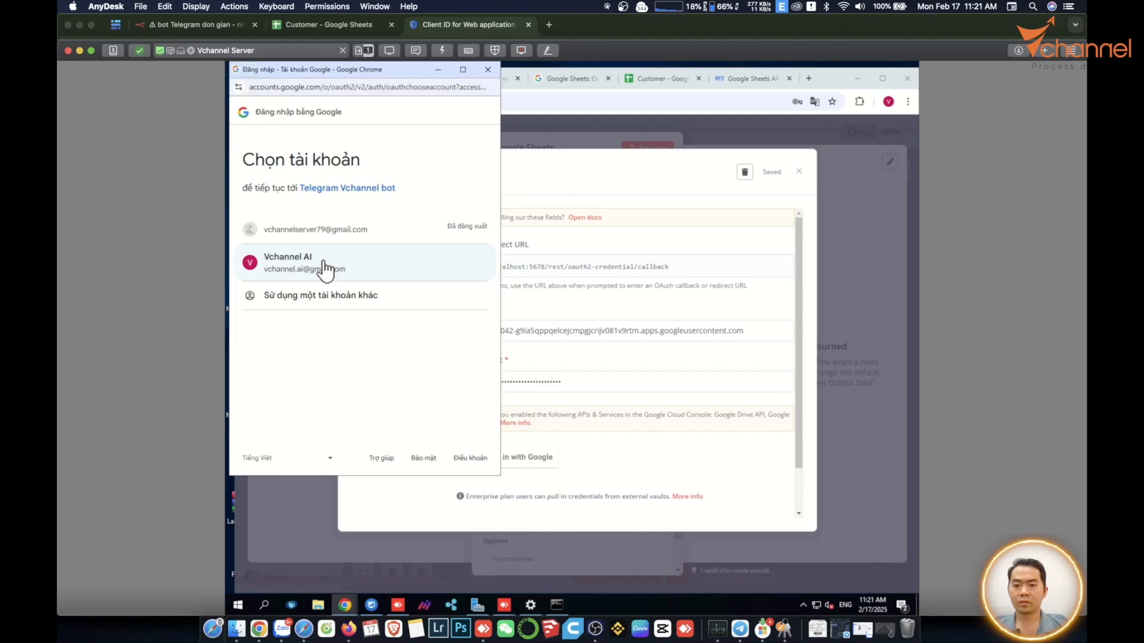
Step: Authorize with the Google account, past the unverified-app warning, granting Drive and Sheets access
{"action": "left_click", "coordinate": [328, 263]}
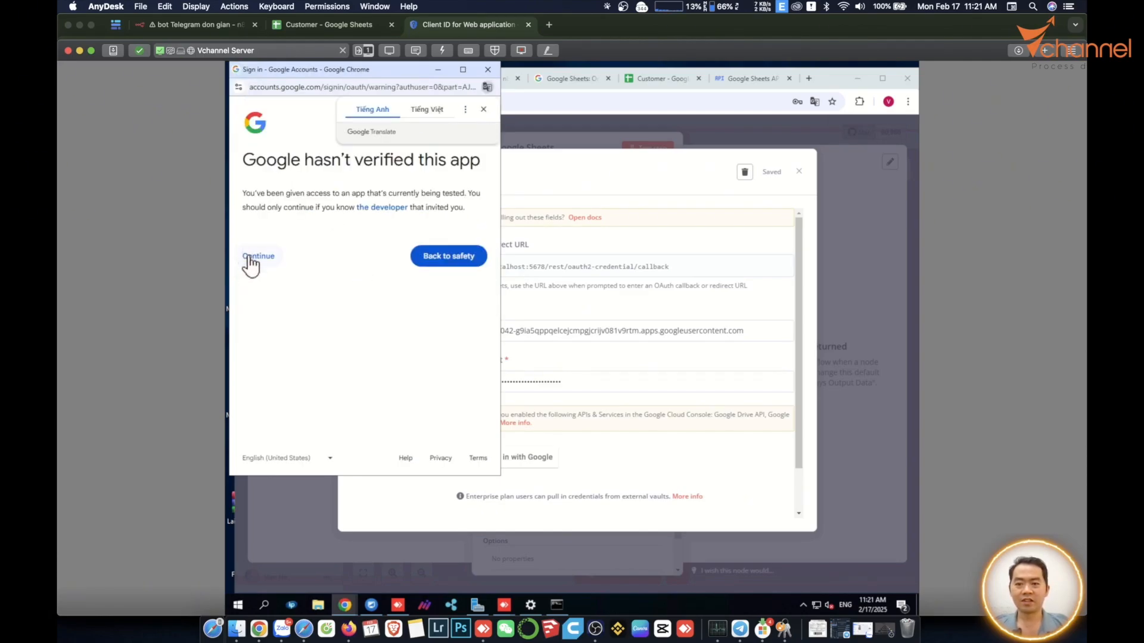
{"action": "left_click", "coordinate": [258, 257]}
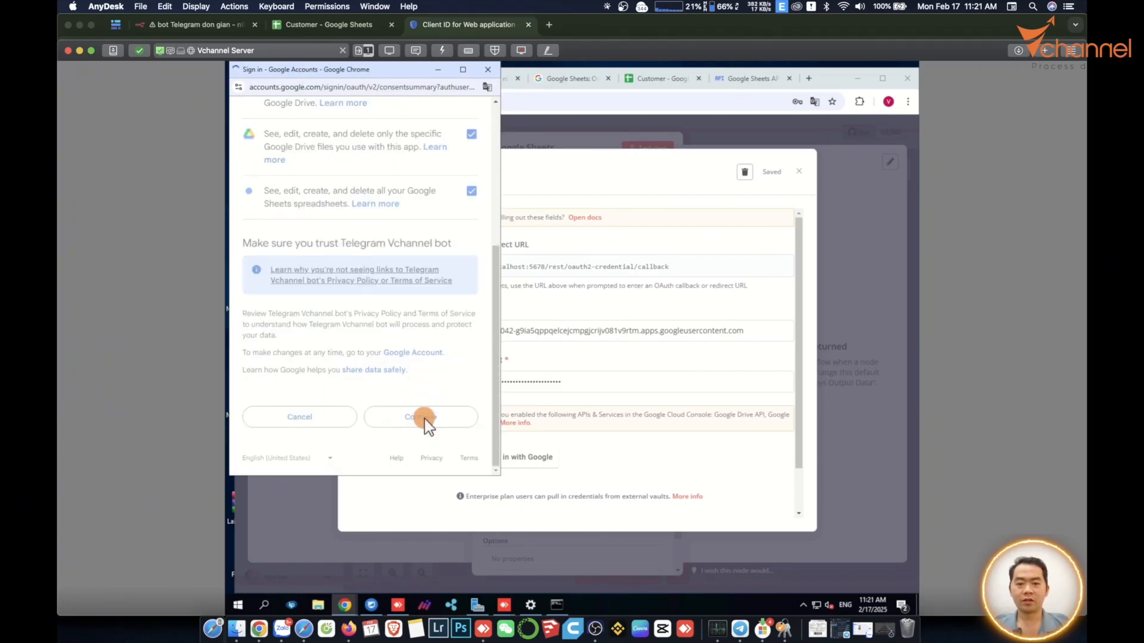
{"action": "left_click", "coordinate": [420, 417]}
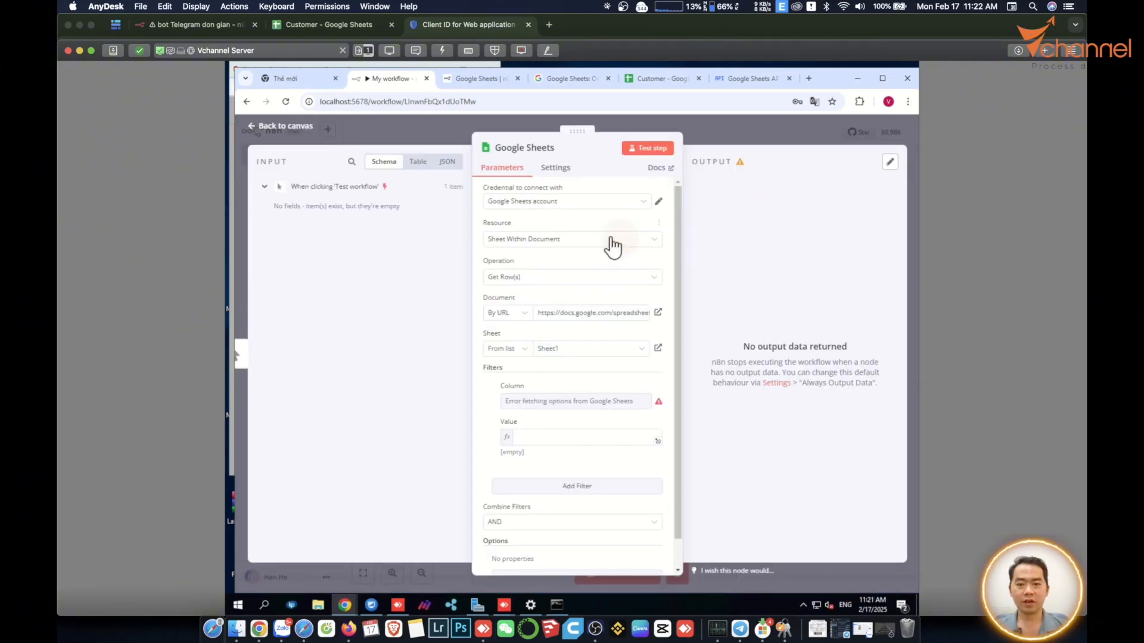
Step: Set Sheet to By URL and add a row filter listing columns User, Chat_ID, Category, Register_day
{"action": "left_click", "coordinate": [592, 312]}
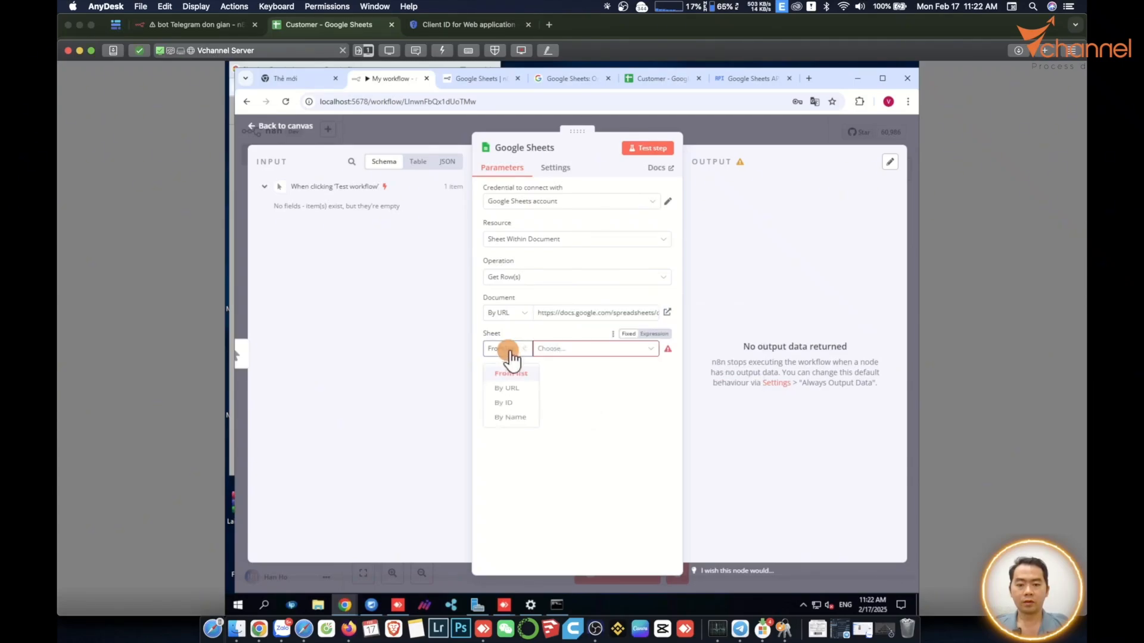
{"action": "left_click", "coordinate": [506, 387]}
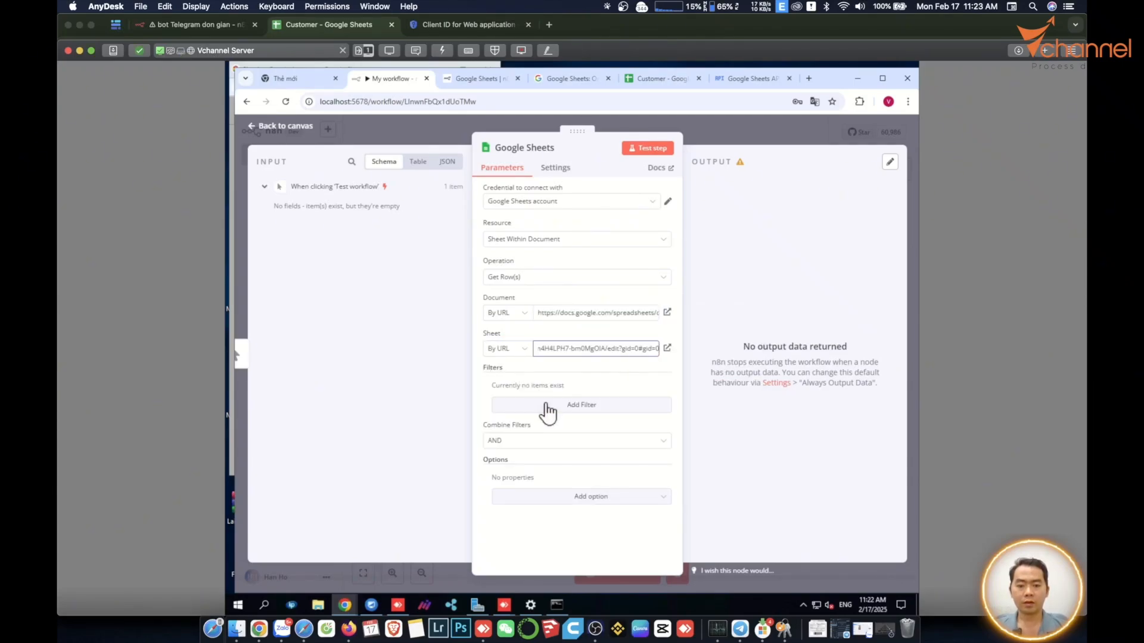
{"action": "left_click", "coordinate": [580, 405]}
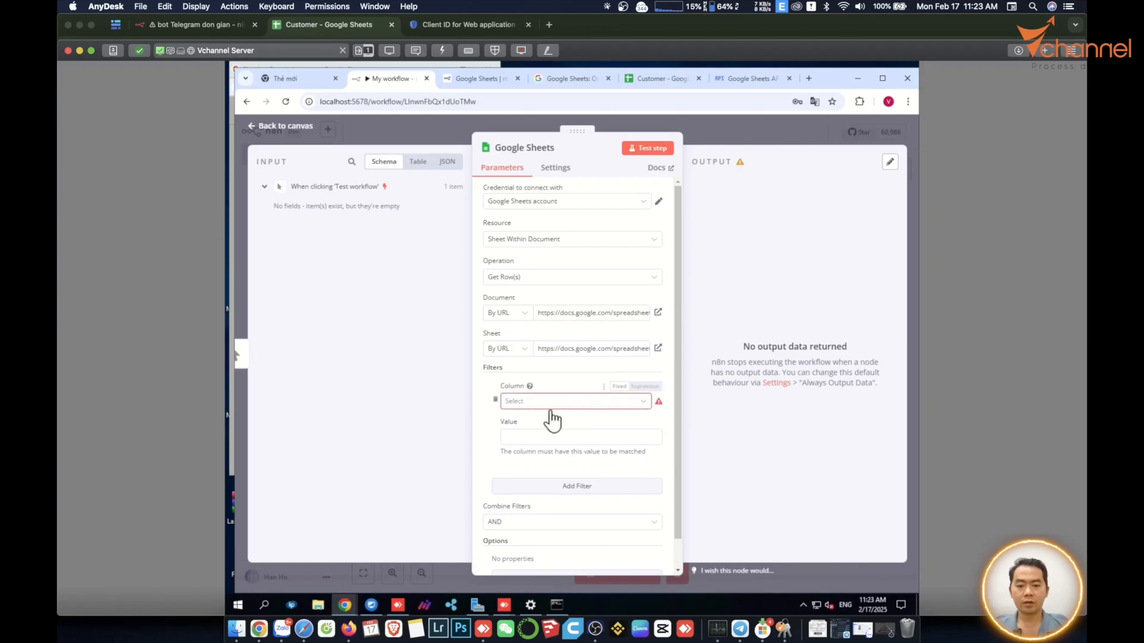
{"action": "left_click", "coordinate": [575, 401]}
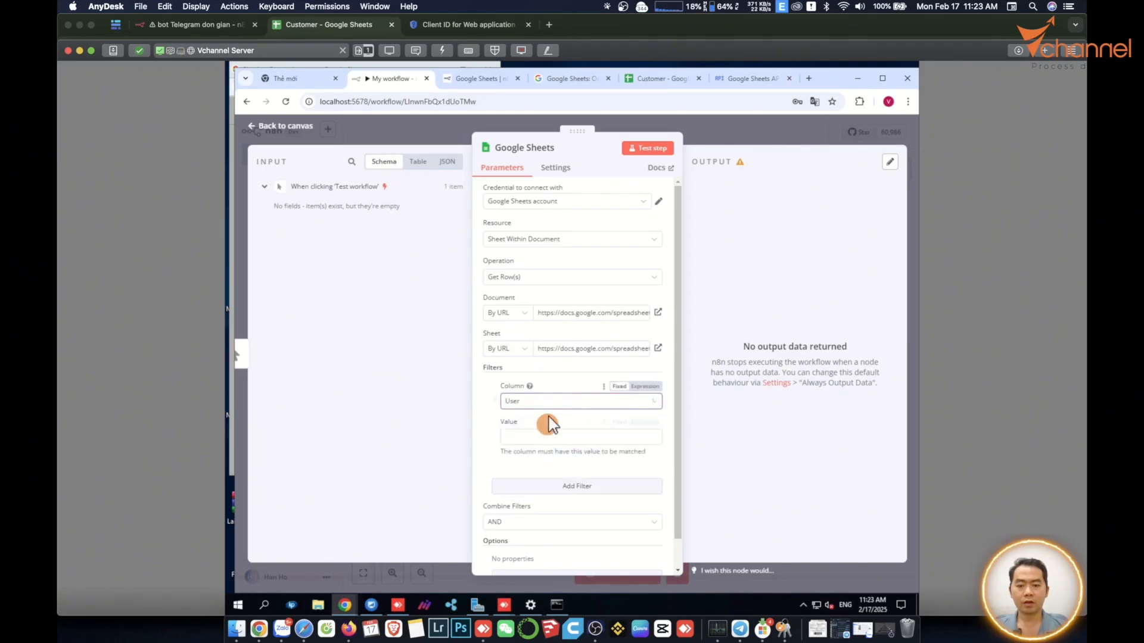
{"action": "left_click", "coordinate": [580, 400]}
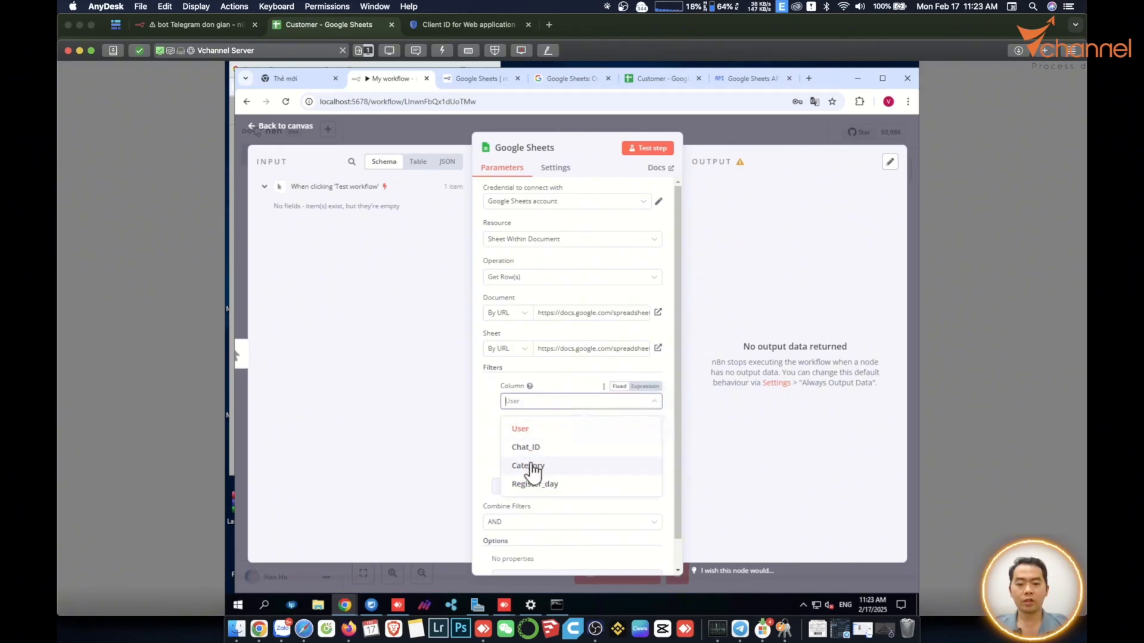